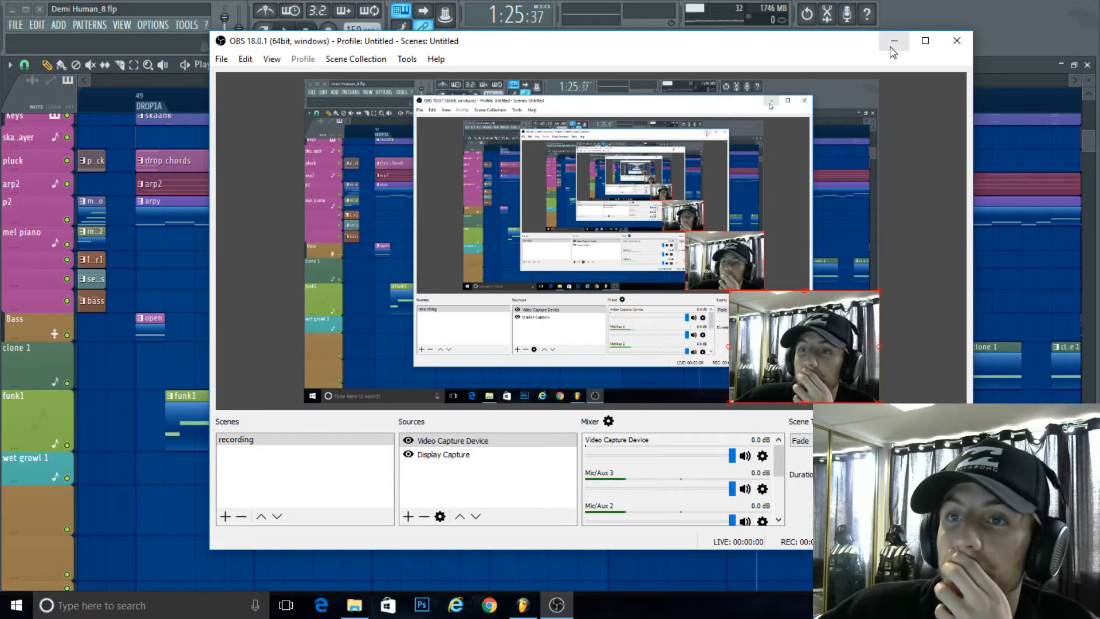
# Start the song playing and show the mixer with the Master track's effect slots and plugin database
pyautogui.click(893, 41)
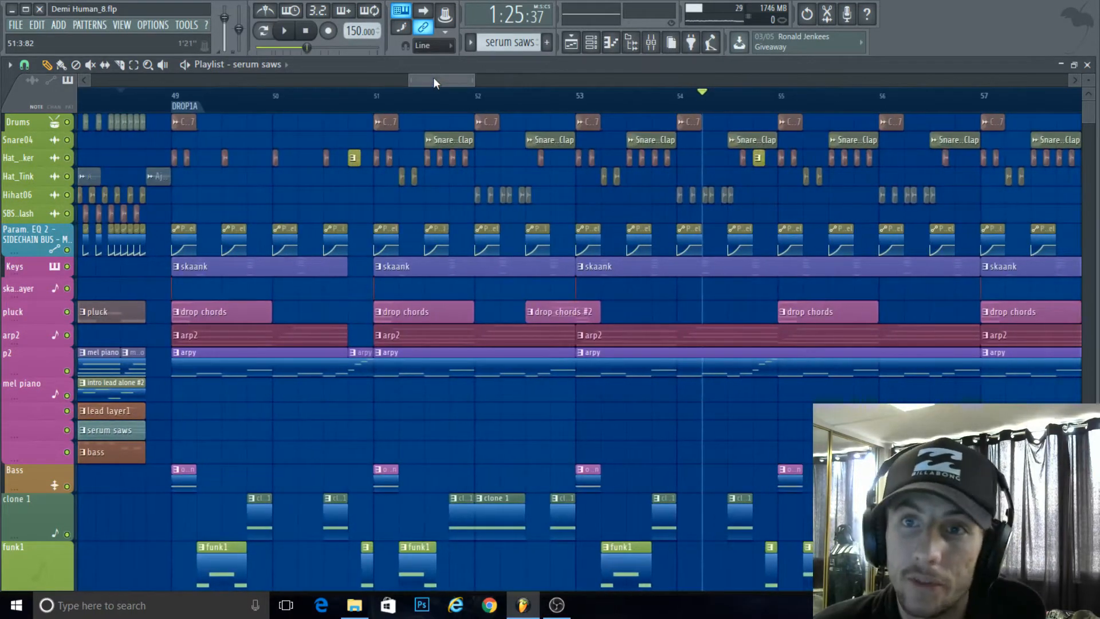
pyautogui.click(554, 605)
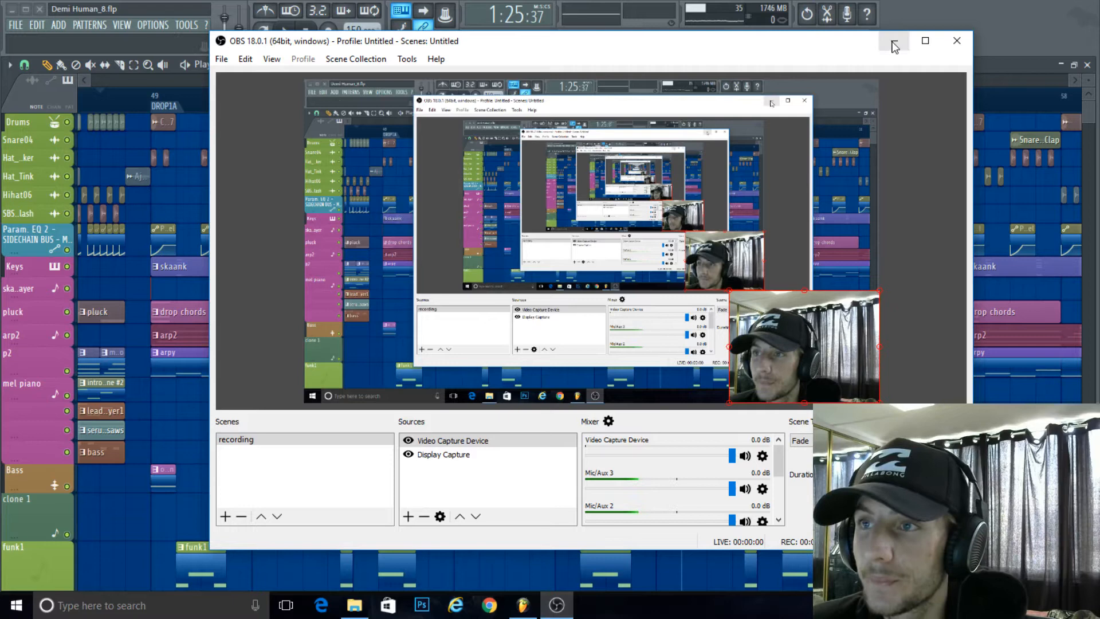
pyautogui.moveTo(892, 41)
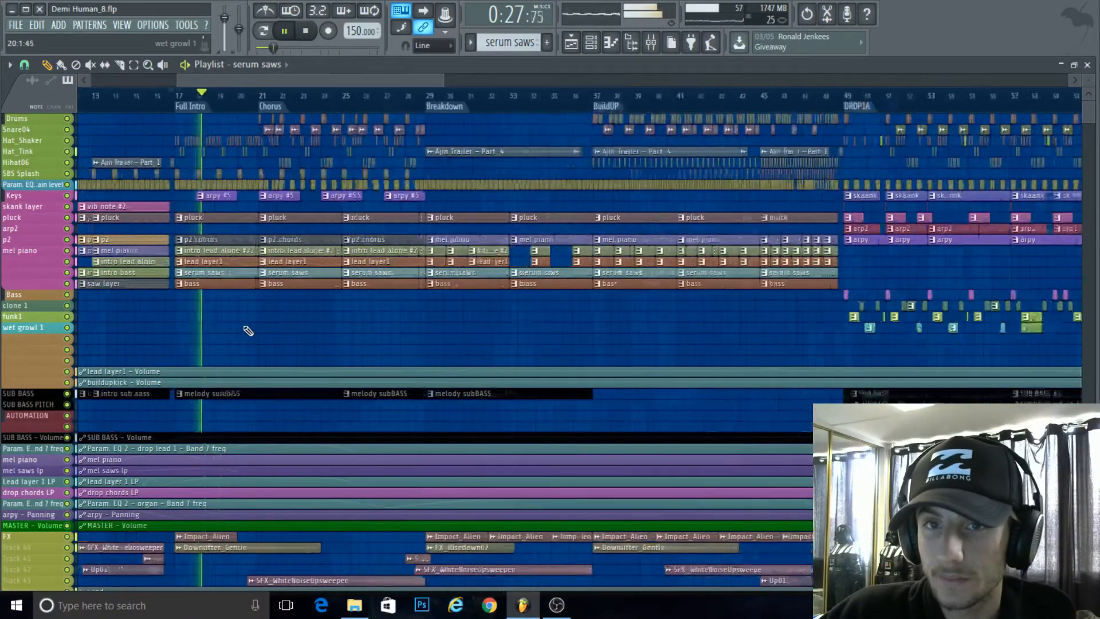
pyautogui.click(651, 42)
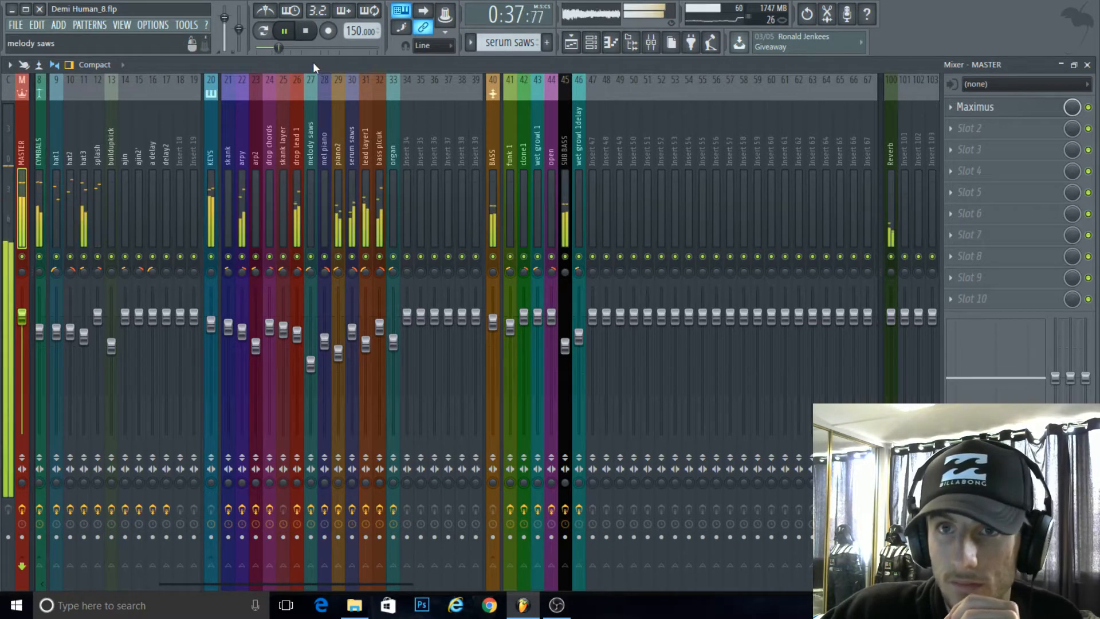
pyautogui.click(284, 30)
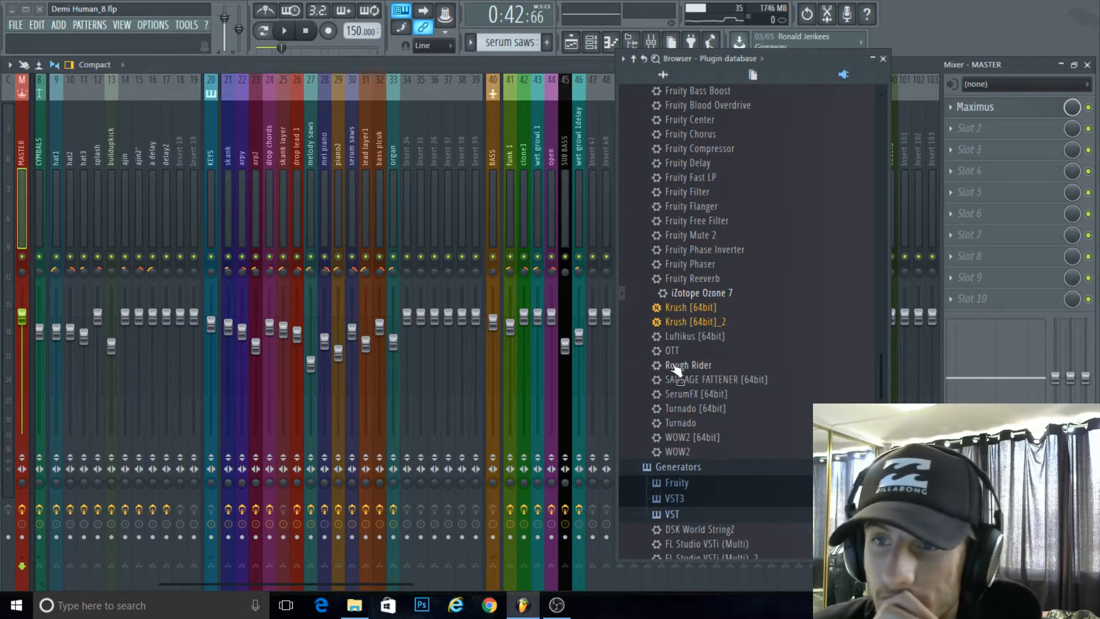
# Load iZotope Ozone 7 into Master effect slot 2 after Maximus, audition it, then close its window
pyautogui.moveTo(701, 292); pyautogui.dragTo(996, 203)
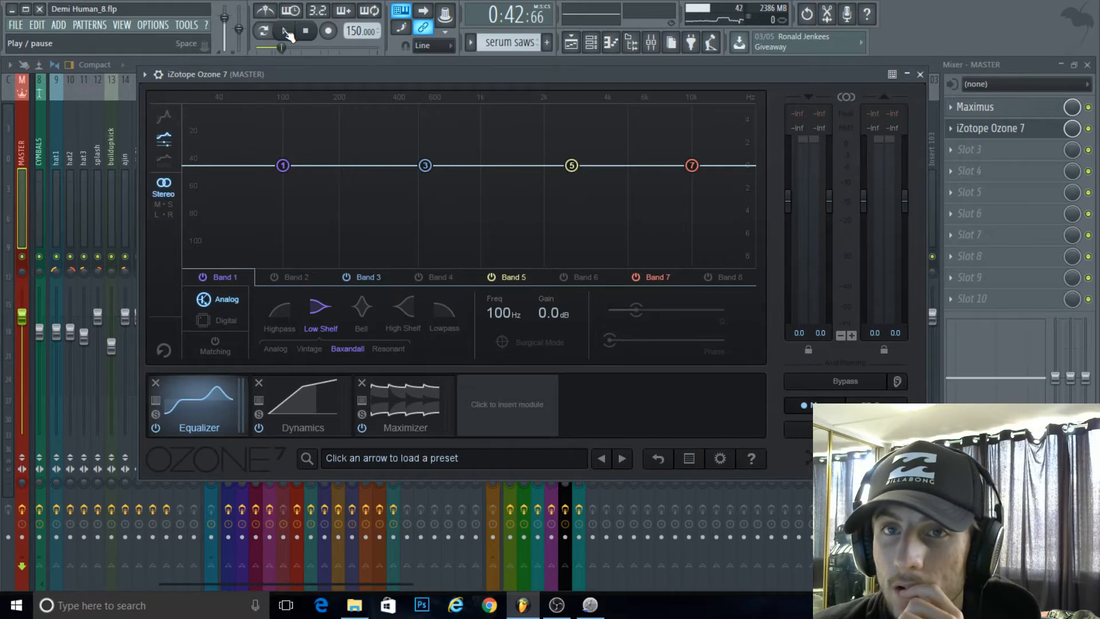
pyautogui.click(284, 30)
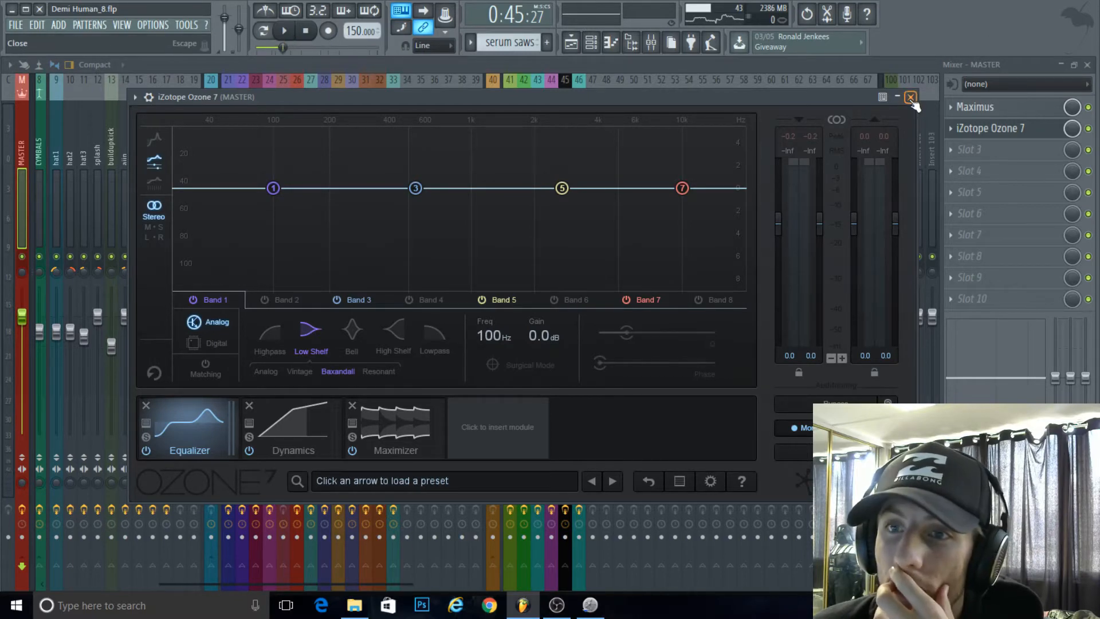
pyautogui.click(911, 96)
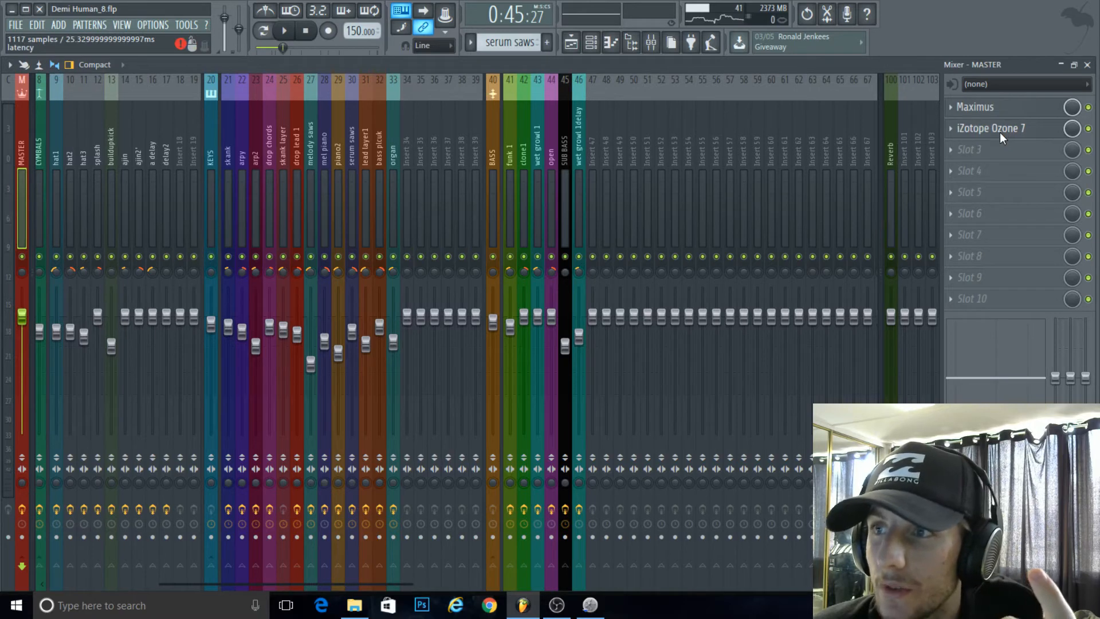
pyautogui.click(990, 128)
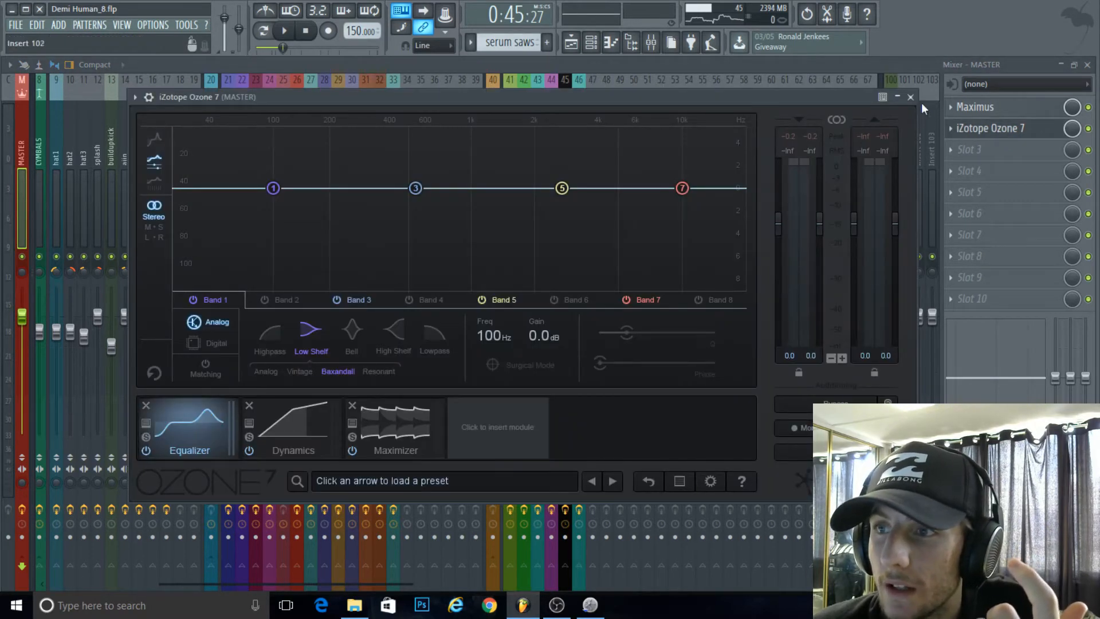
pyautogui.click(910, 96)
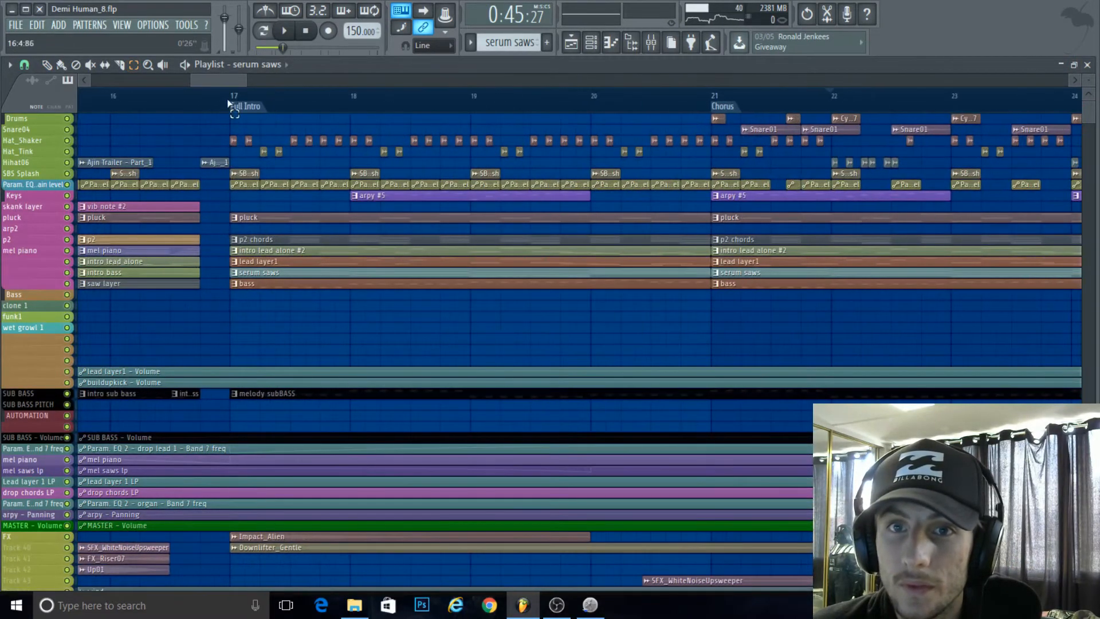
# Play from the Full Intro marker and show the bass plcuk insert with its three effects, then pause
pyautogui.click(233, 95)
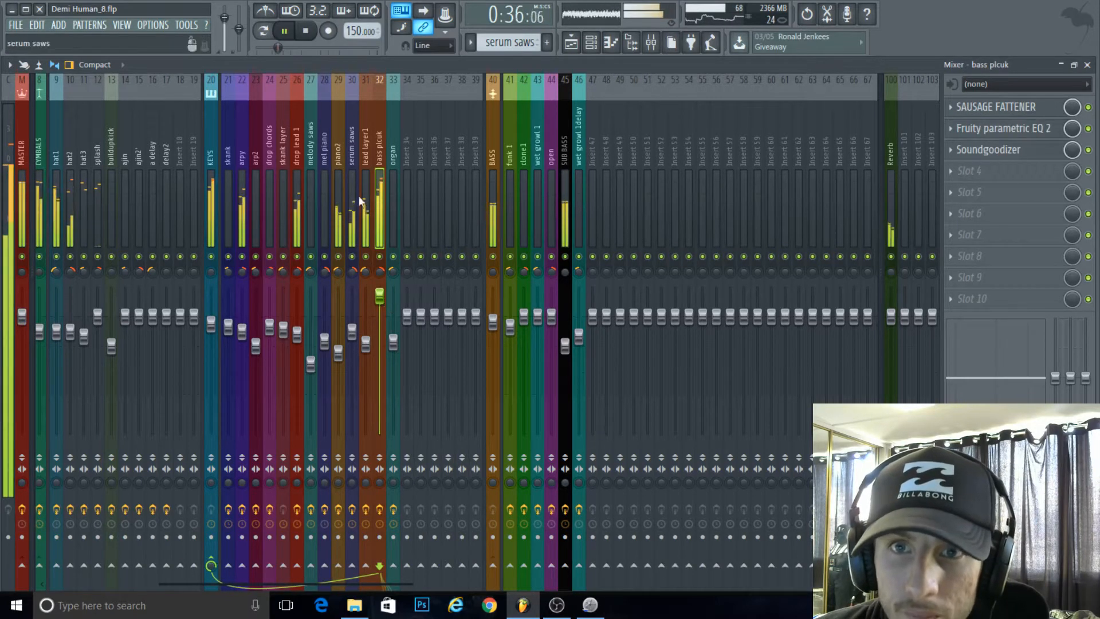
pyautogui.click(285, 31)
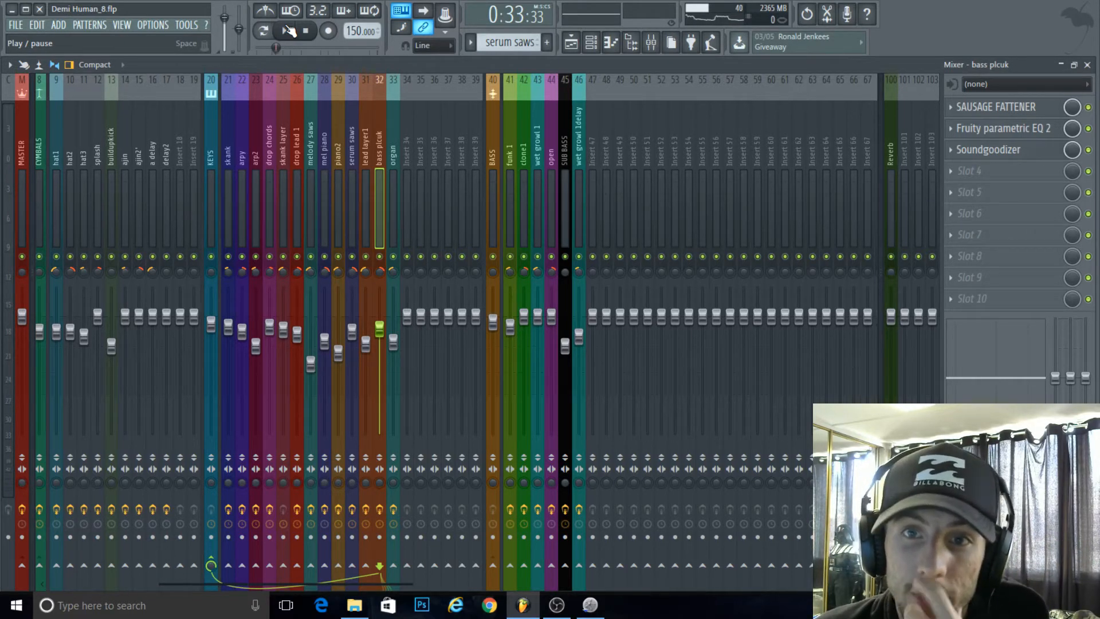
pyautogui.click(284, 30)
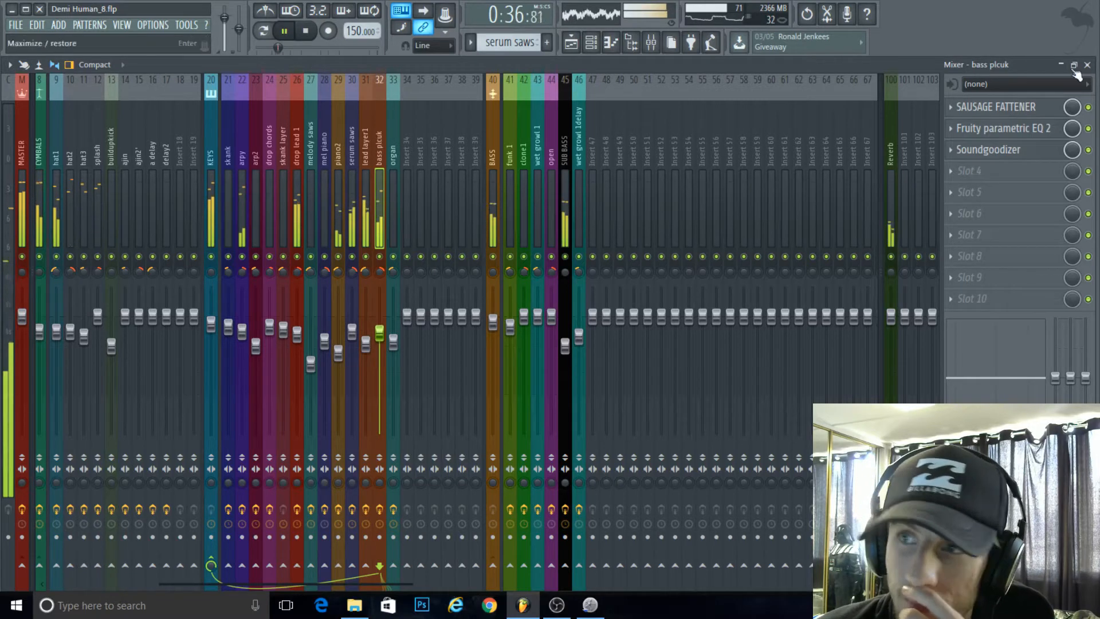
# In bass plcuk's Fruity Parametric EQ 2, raise band 3 near 458 Hz and dip band 6 near 3137 Hz
pyautogui.click(1005, 127)
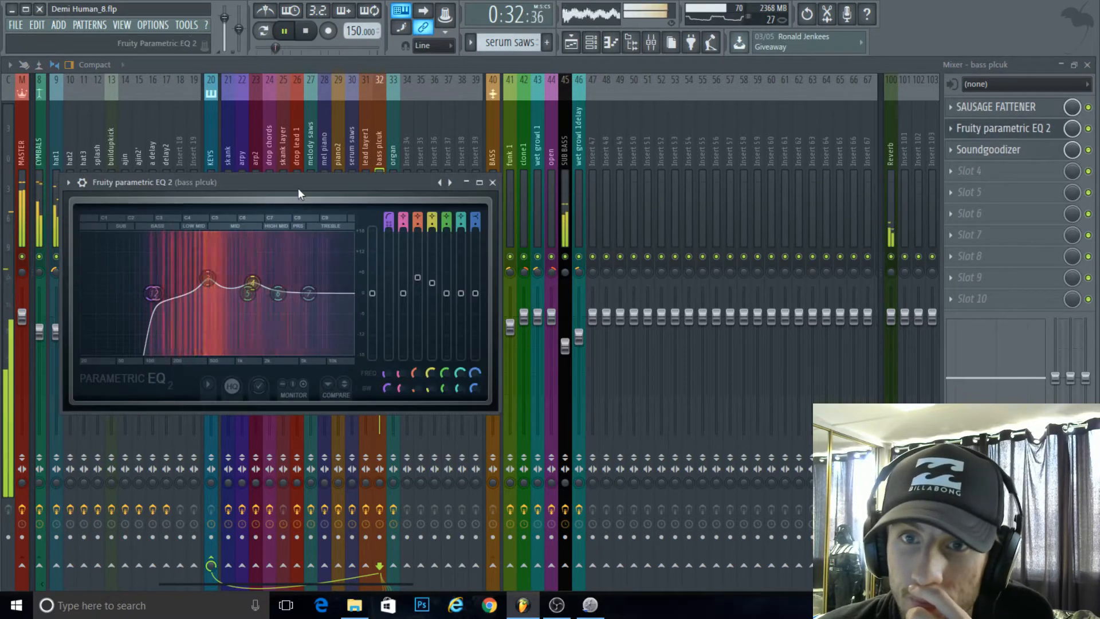
pyautogui.click(284, 31)
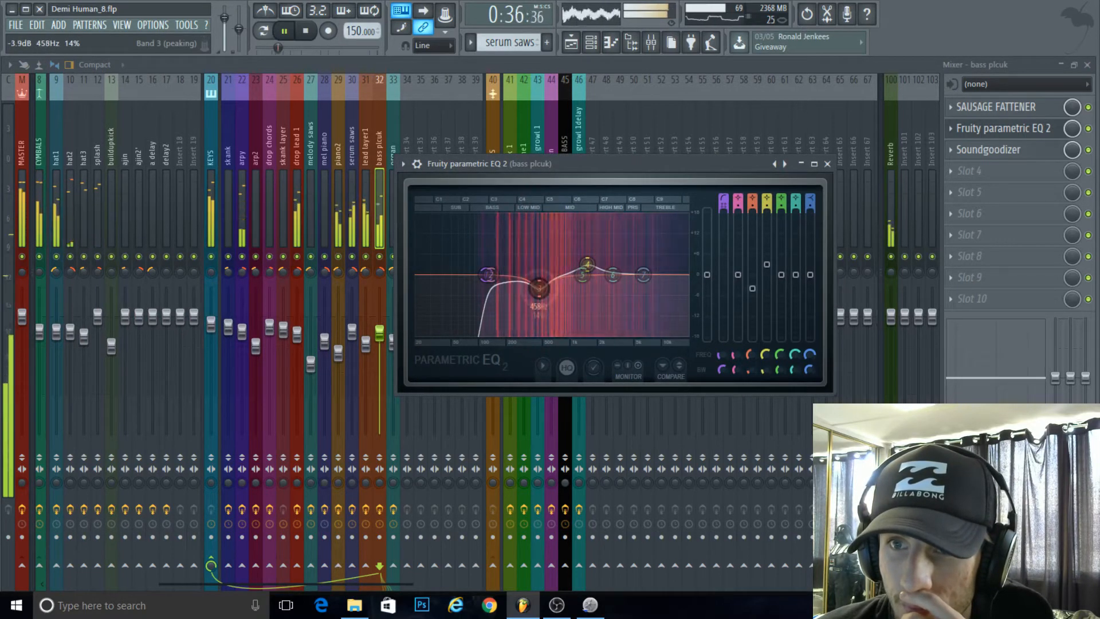
pyautogui.moveTo(539, 287); pyautogui.dragTo(545, 252)
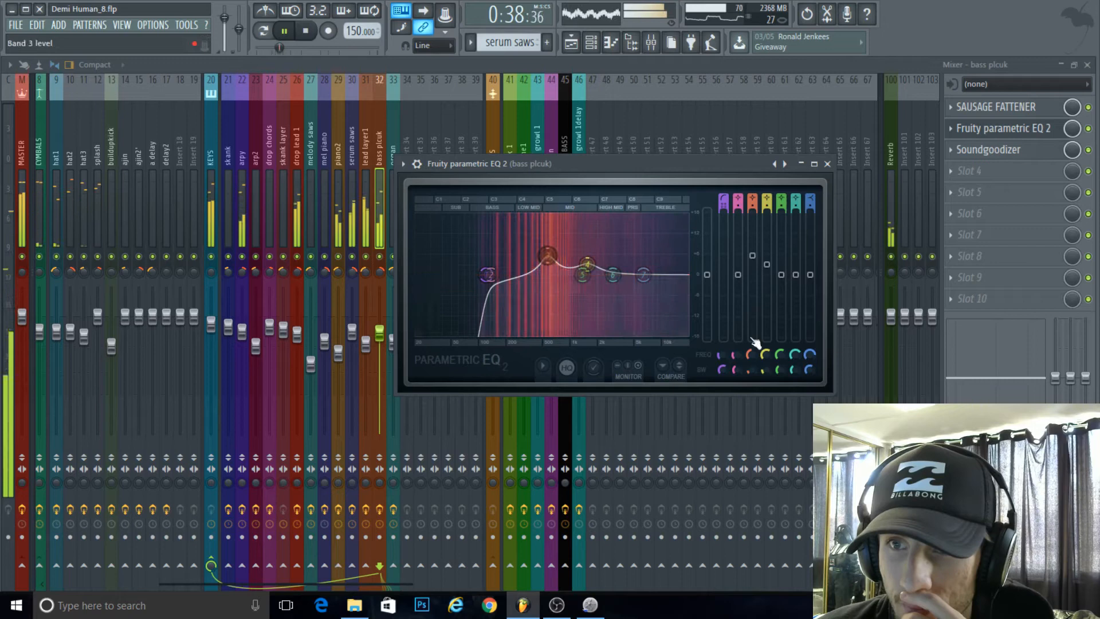
pyautogui.click(284, 31)
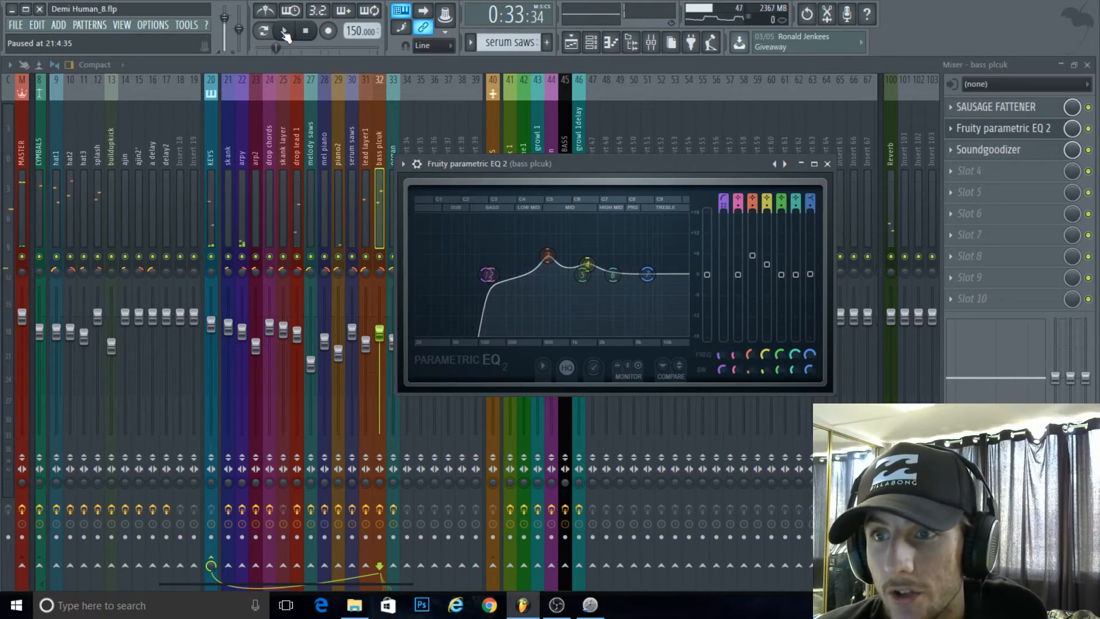
pyautogui.moveTo(612, 276); pyautogui.dragTo(614, 285)
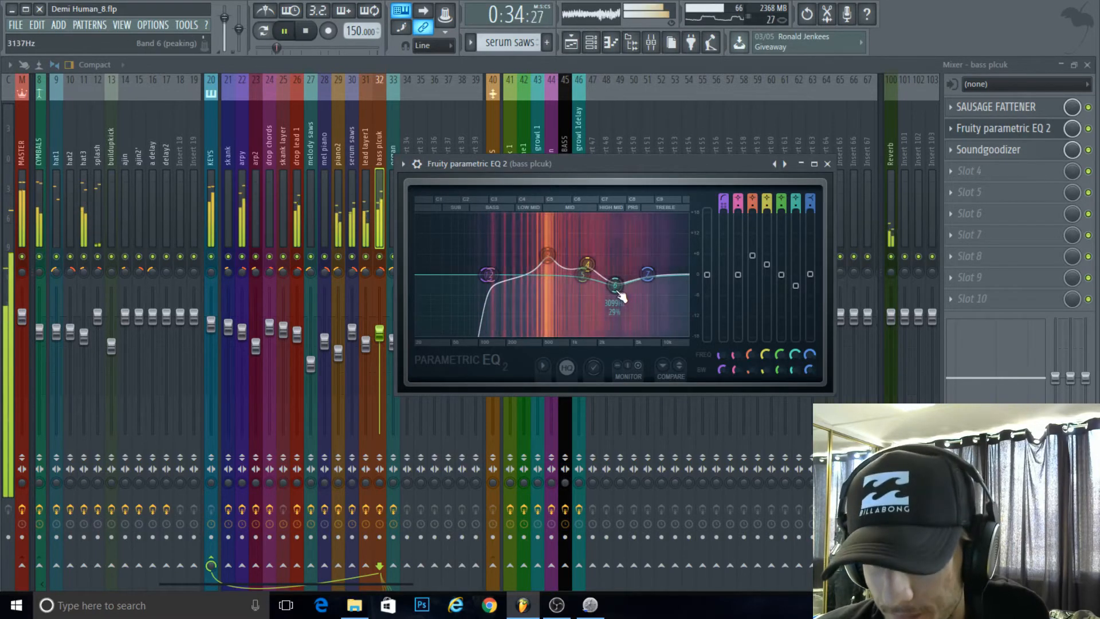
pyautogui.moveTo(614, 284); pyautogui.dragTo(614, 289)
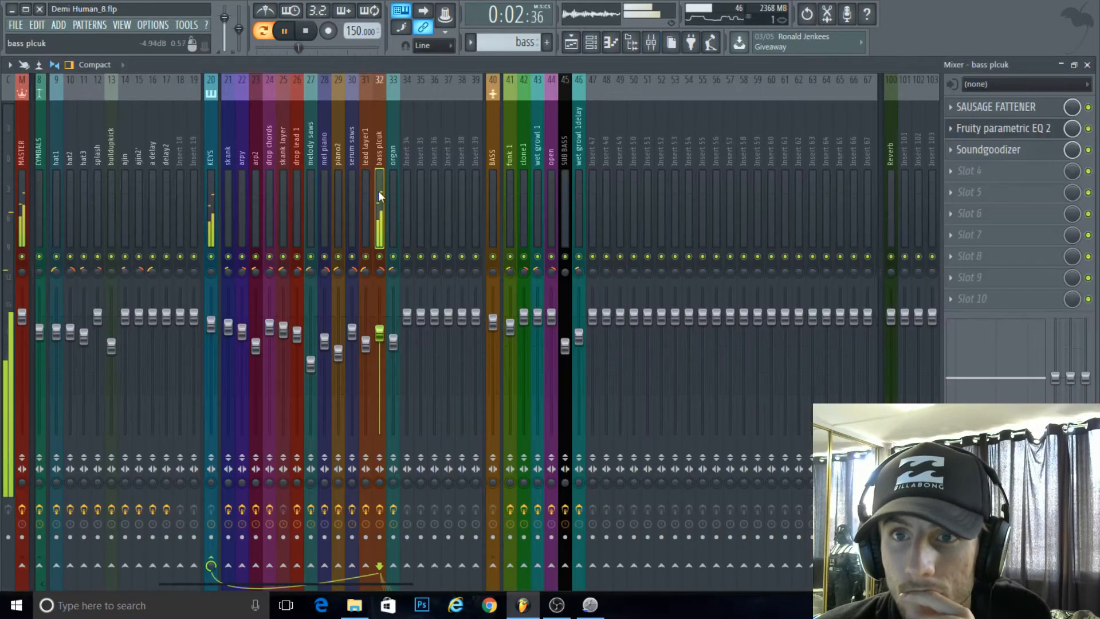
# In drop lead 1's Parametric EQ 2, move the high-mid band to about 5.8 kHz
pyautogui.click(284, 30)
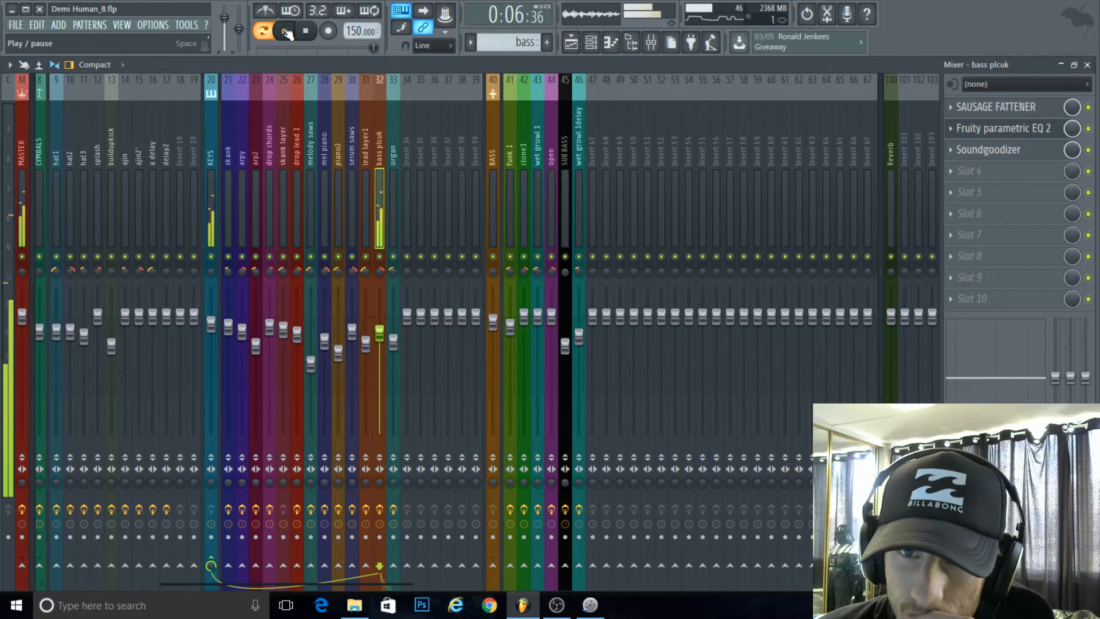
pyautogui.click(1005, 128)
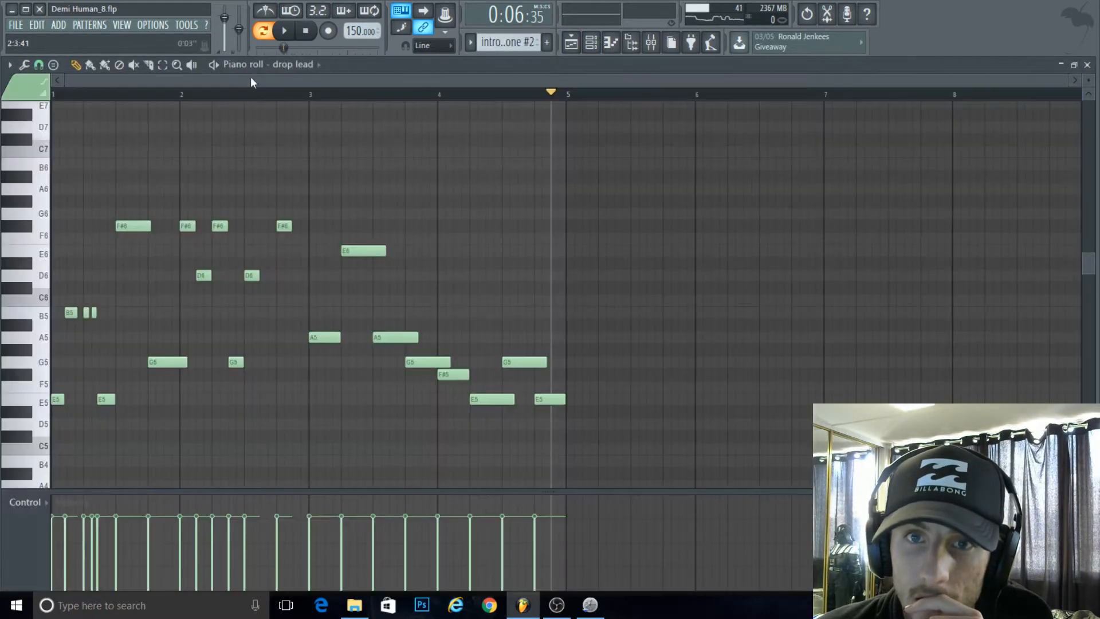
pyautogui.click(650, 42)
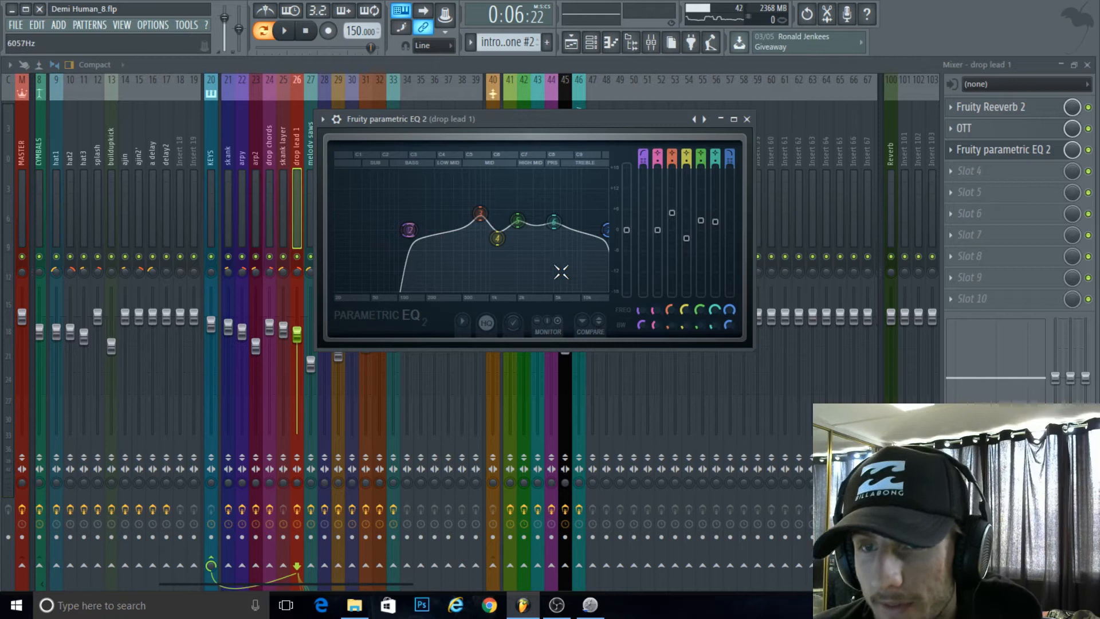
pyautogui.moveTo(538, 252)
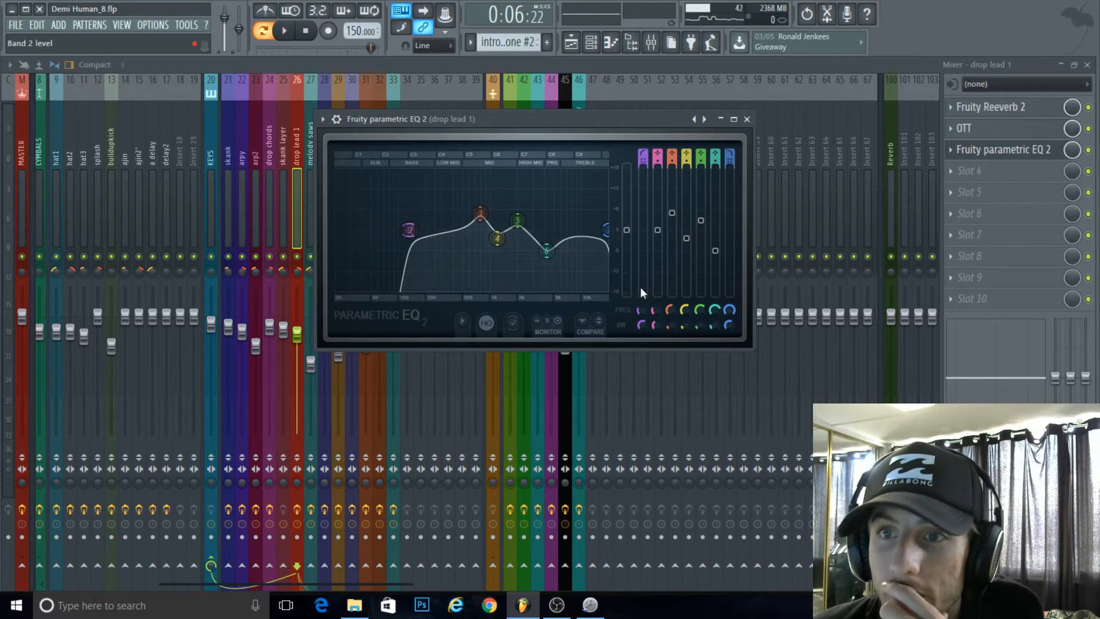
pyautogui.moveTo(546, 251); pyautogui.dragTo(552, 242)
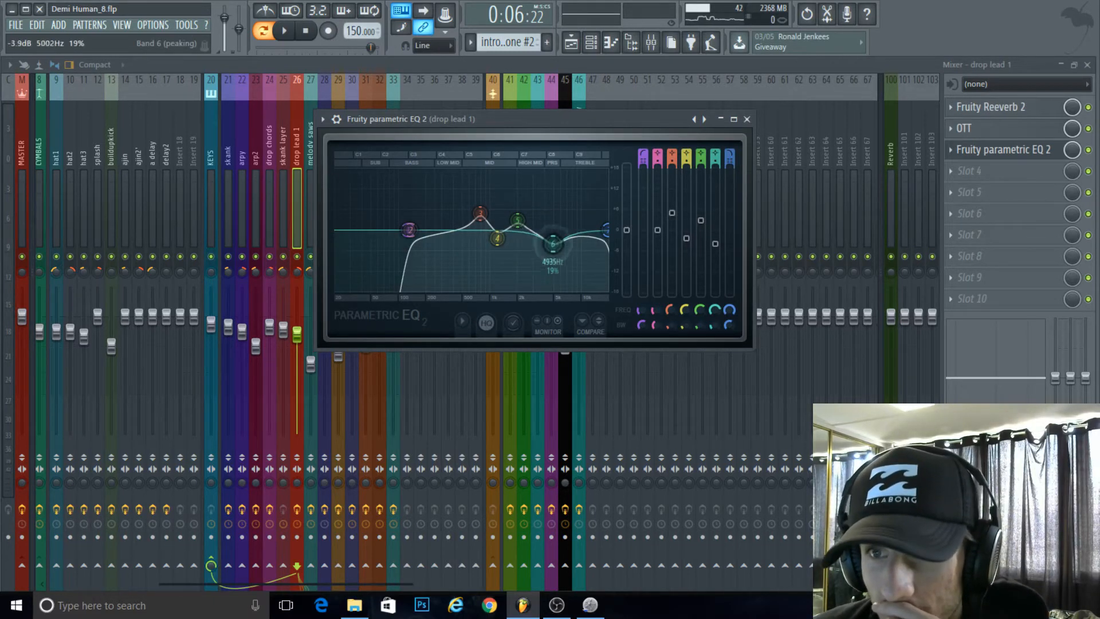
pyautogui.moveTo(552, 243); pyautogui.dragTo(557, 210)
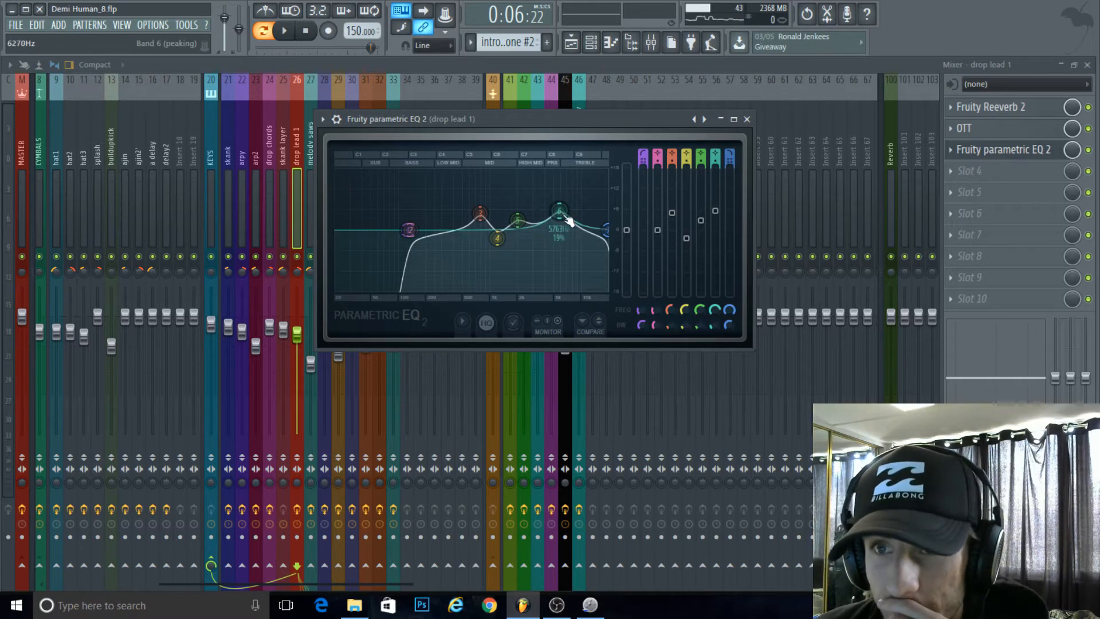
pyautogui.moveTo(556, 209); pyautogui.dragTo(551, 252)
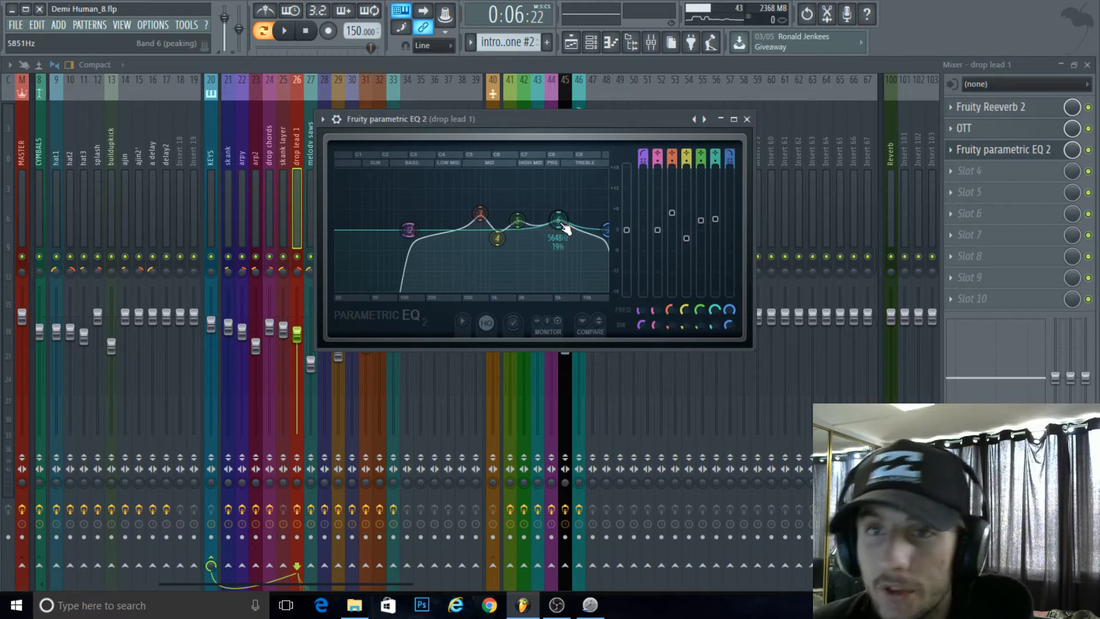
# Audition the EQ change, pause, and show the drop lead's notes in the piano roll
pyautogui.click(284, 31)
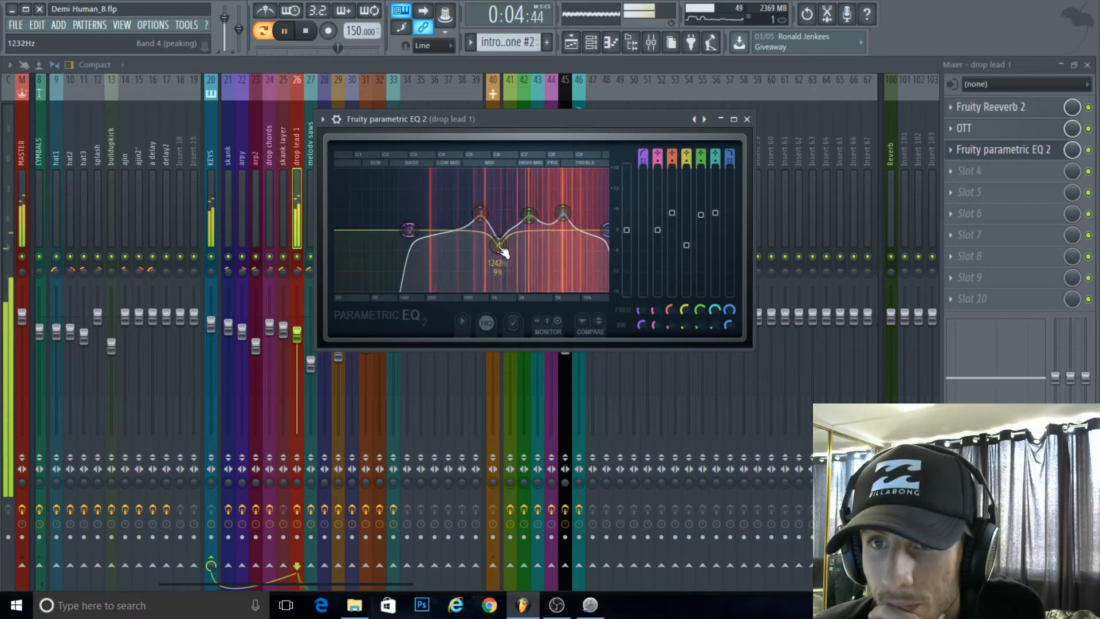
pyautogui.click(285, 30)
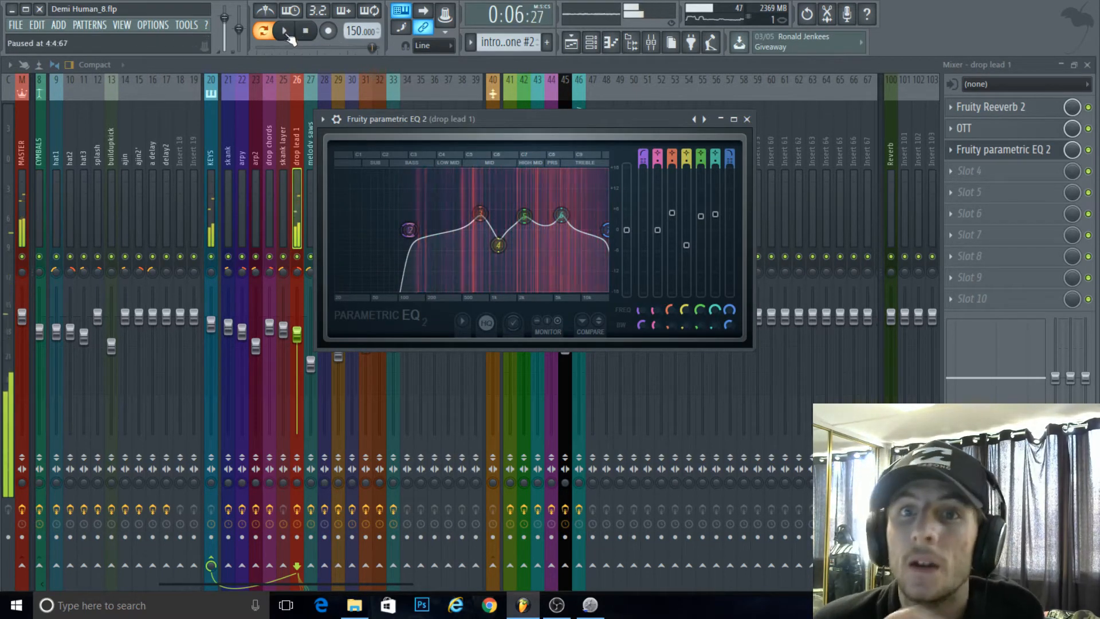
pyautogui.click(746, 118)
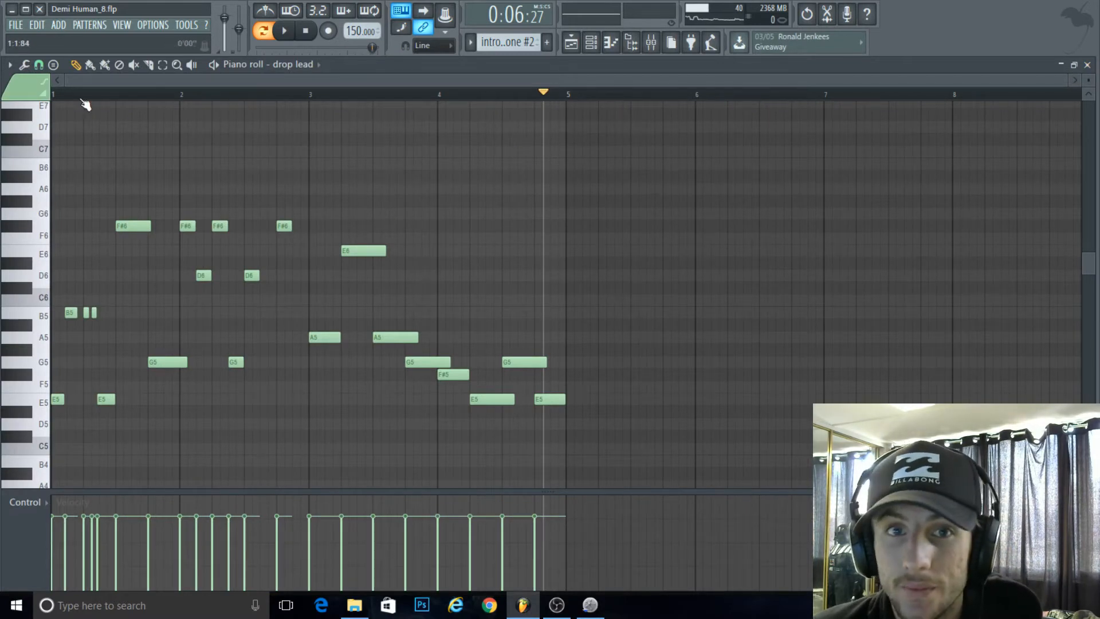
# Review the lead layer pattern, play the chorus, and bring up the drop lead's parametric EQ
pyautogui.click(284, 30)
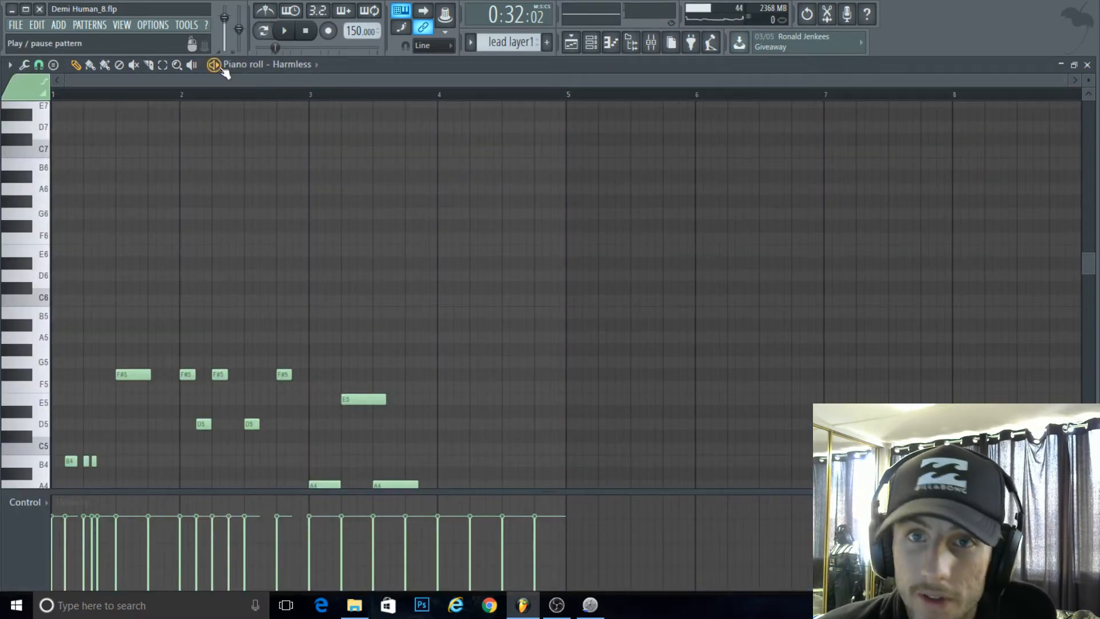
pyautogui.click(284, 31)
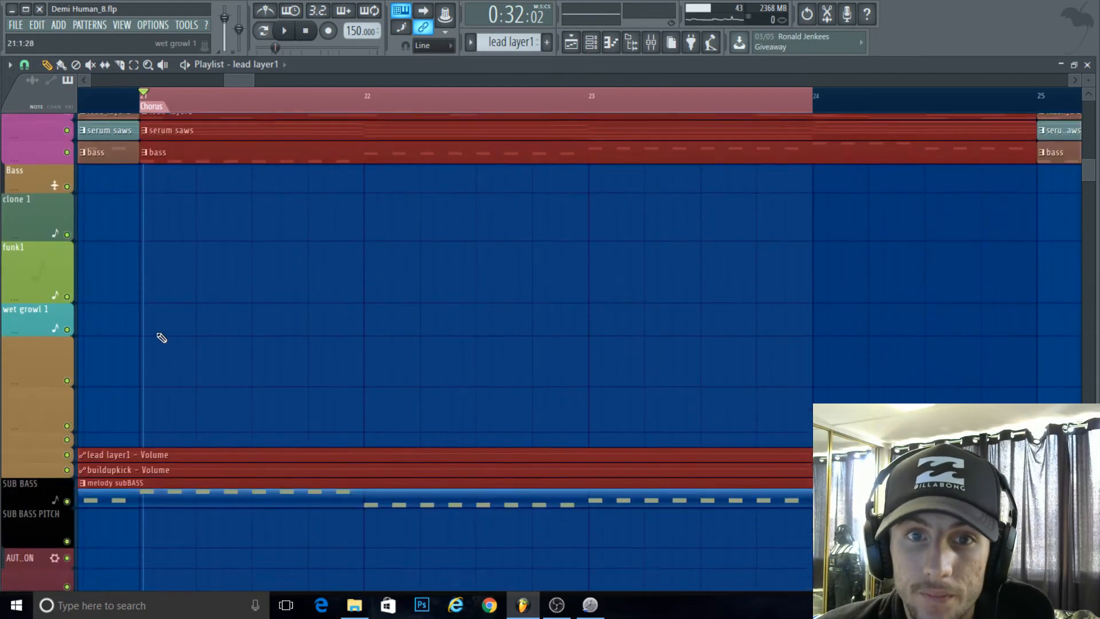
pyautogui.scroll(3)
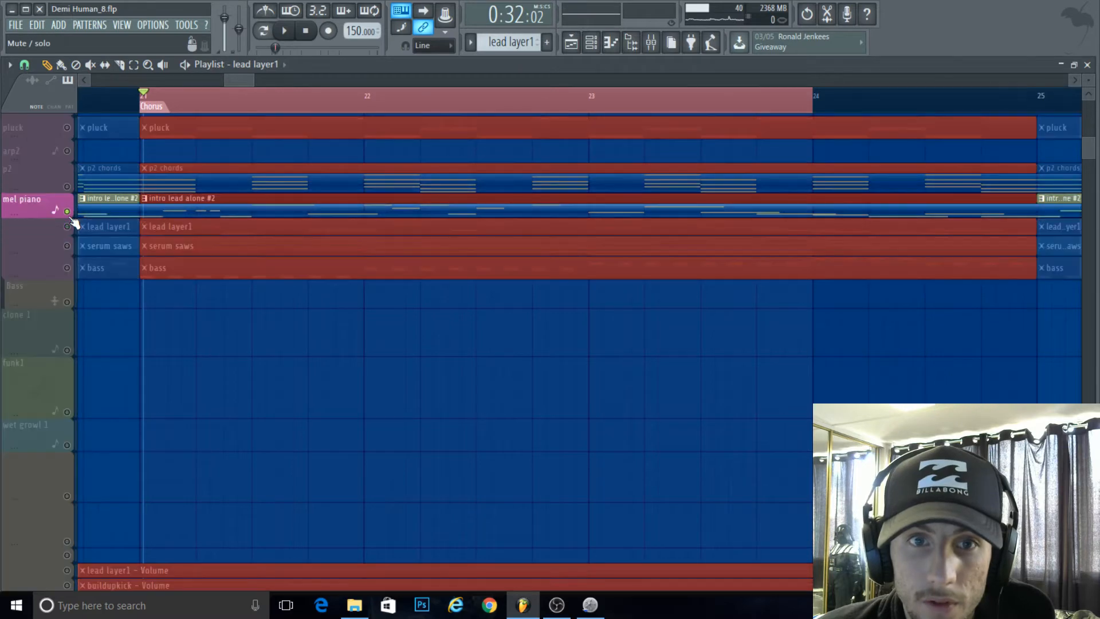
pyautogui.scroll(-3)
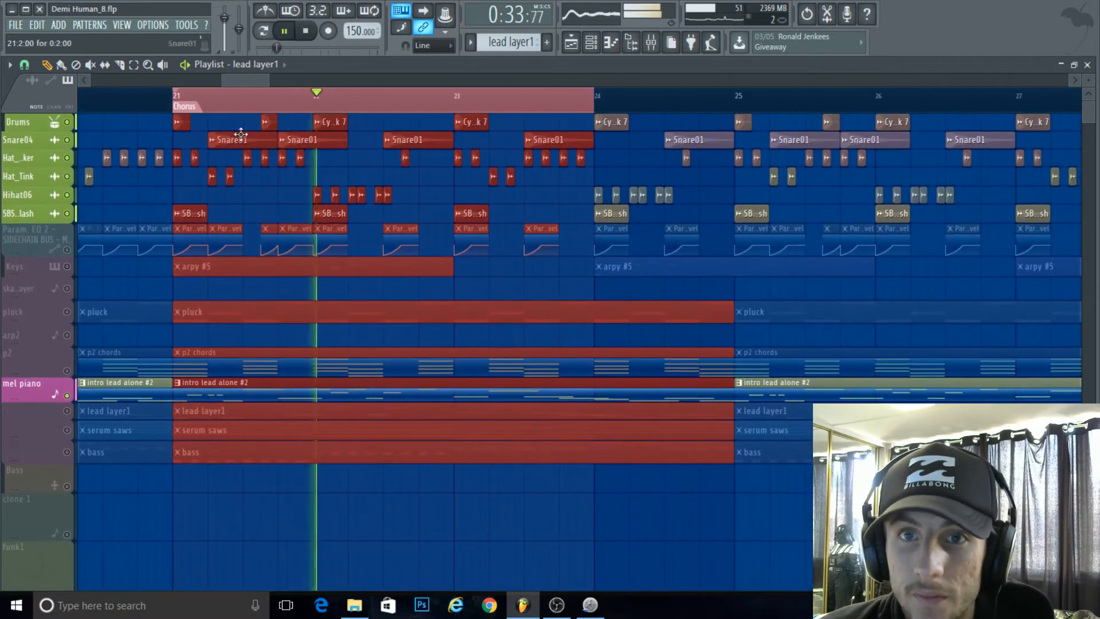
pyautogui.click(284, 31)
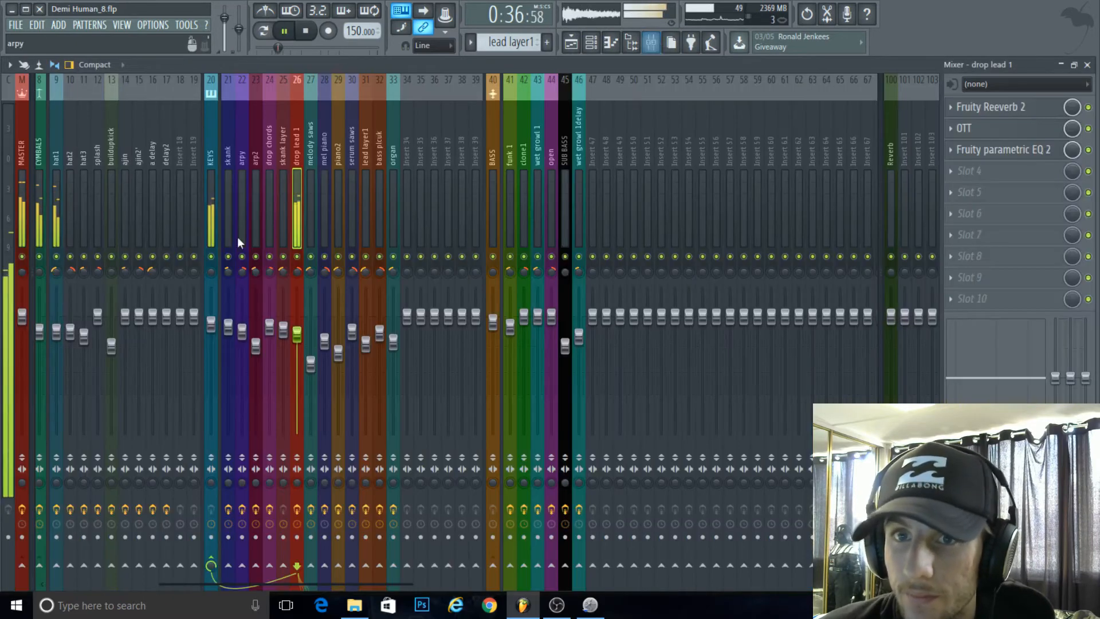
pyautogui.click(1003, 149)
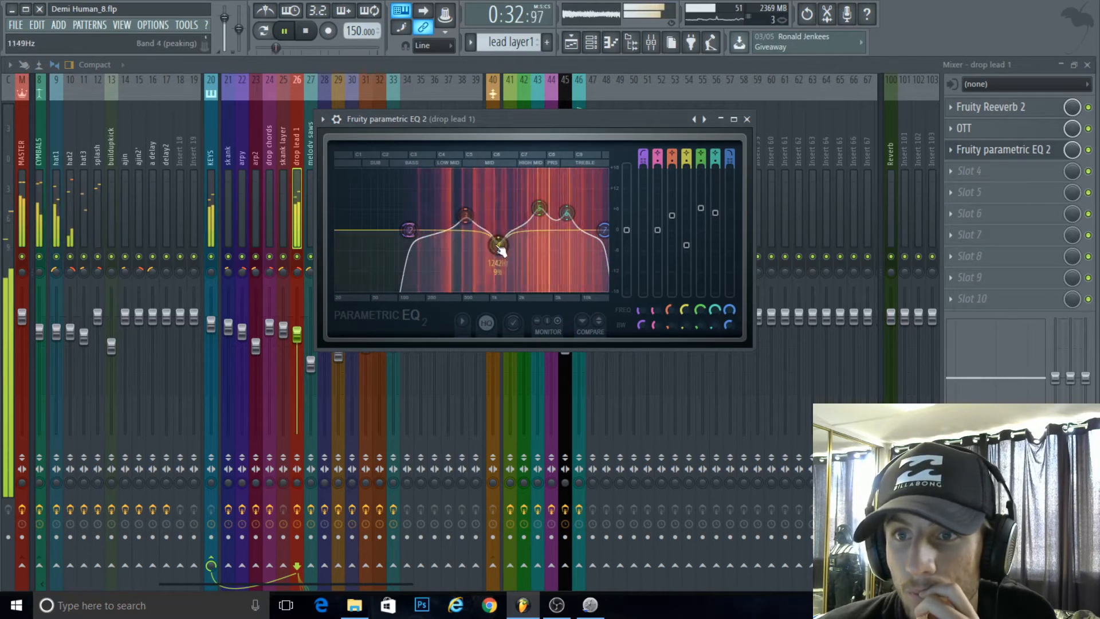
# Sweep the low mids for a resonance and cut about 10 dB around 330 Hz, ending on the playlist
pyautogui.moveTo(498, 245); pyautogui.dragTo(420, 225)
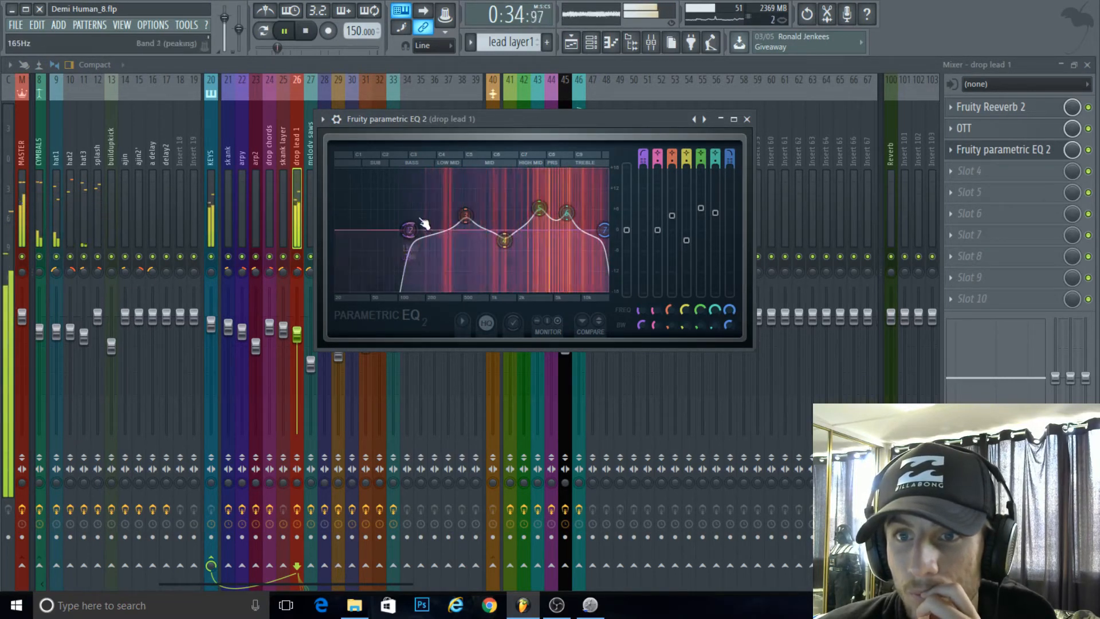
pyautogui.moveTo(406, 228); pyautogui.dragTo(435, 181)
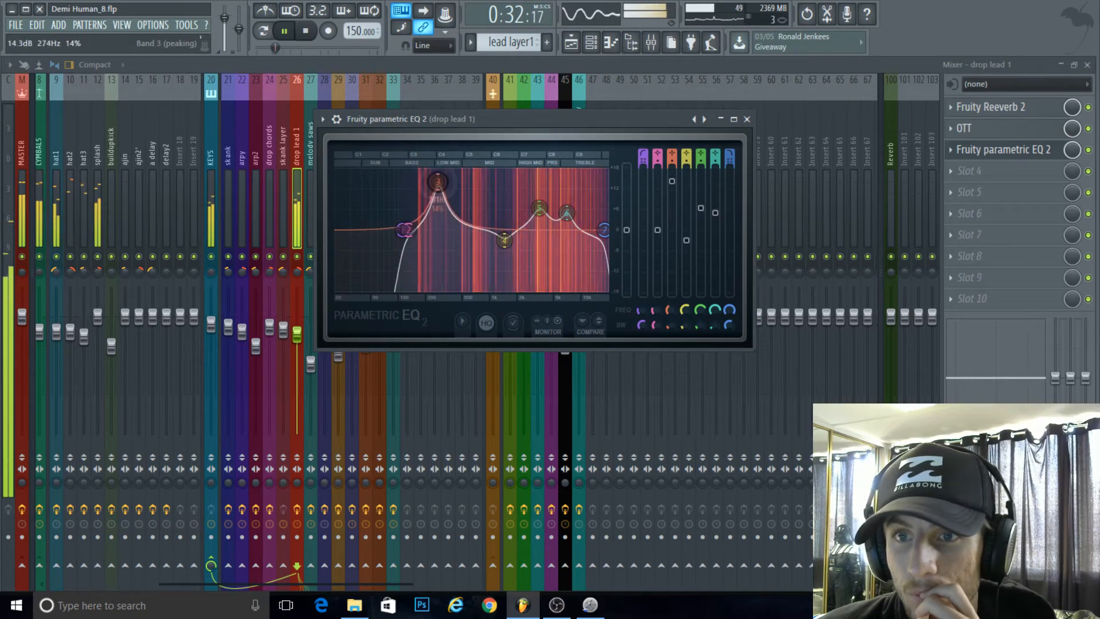
pyautogui.moveTo(437, 181); pyautogui.dragTo(444, 267)
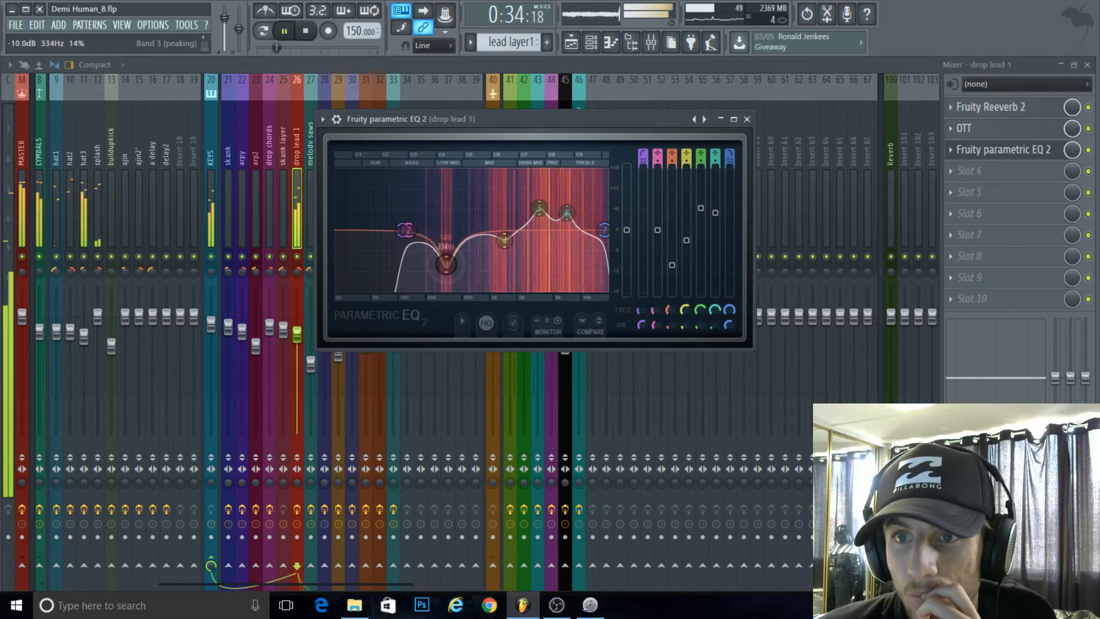
pyautogui.click(284, 31)
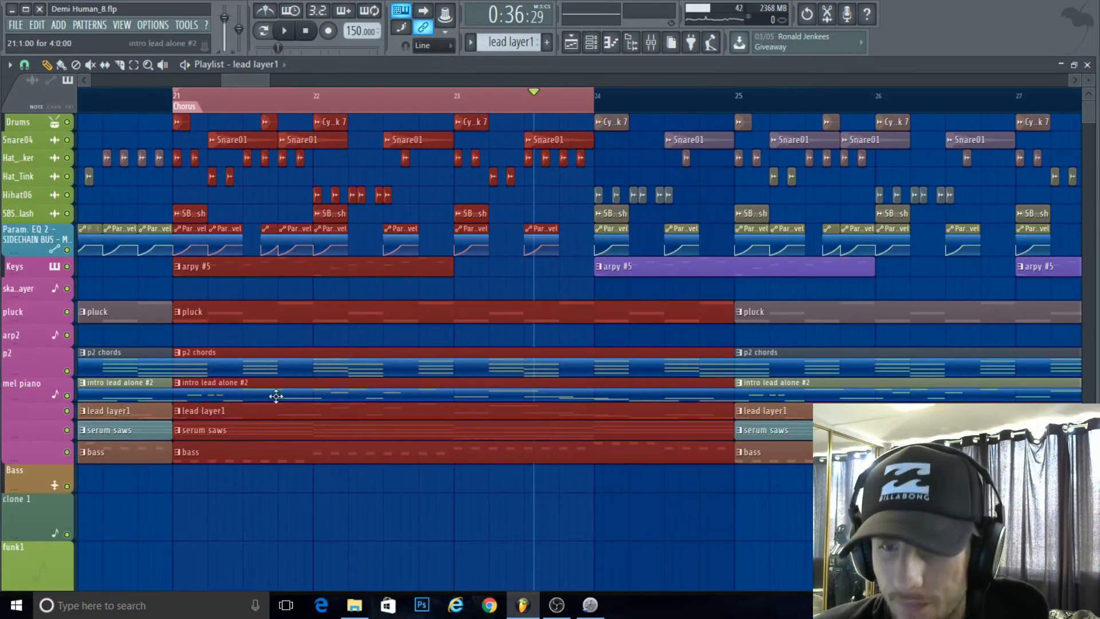
pyautogui.click(650, 42)
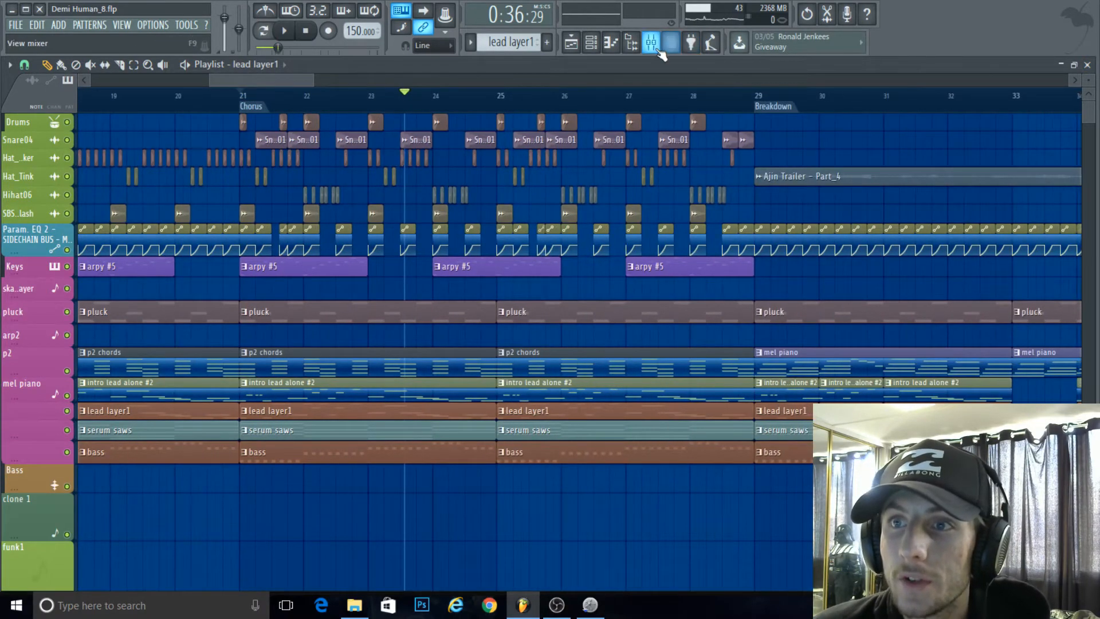
# Show the full mixer with the empty inserts and play the song to watch the levels
pyautogui.click(650, 43)
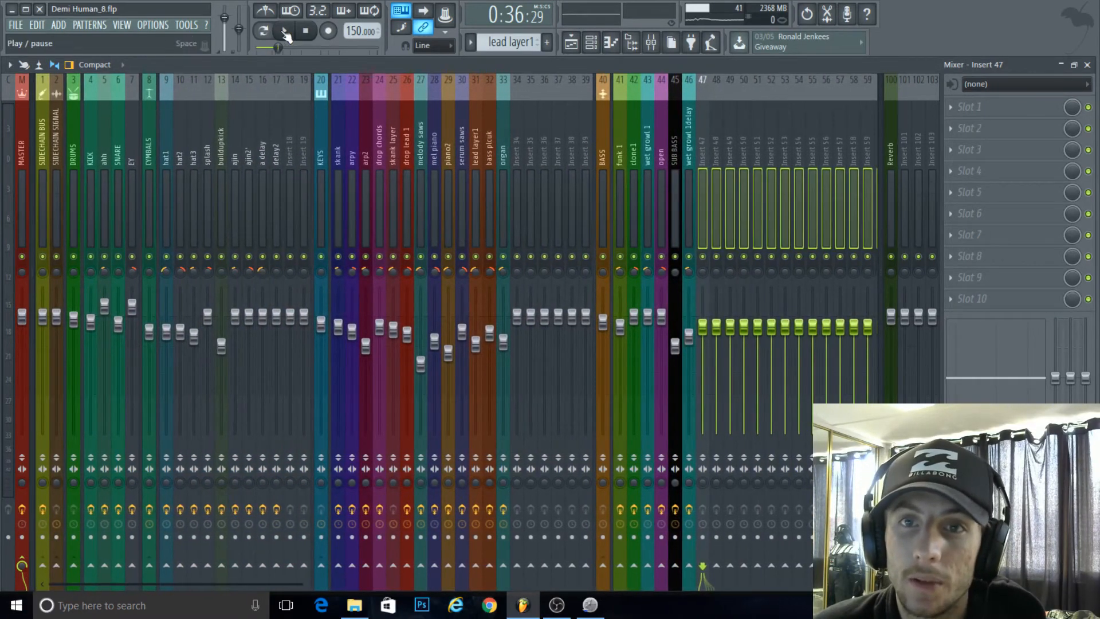
pyautogui.click(284, 31)
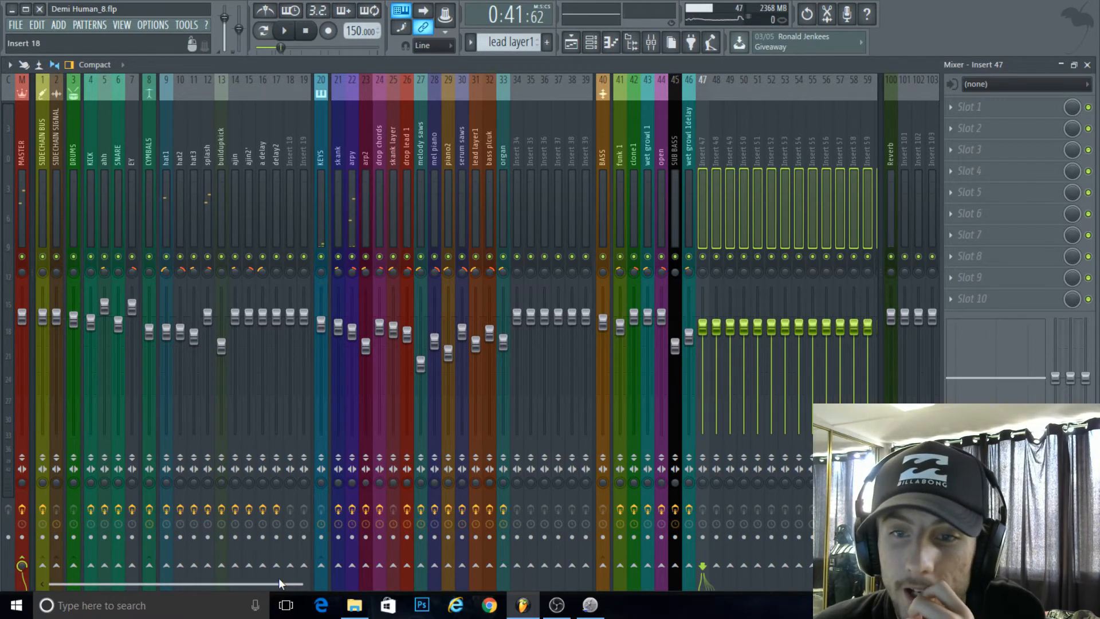
pyautogui.hscroll(3)
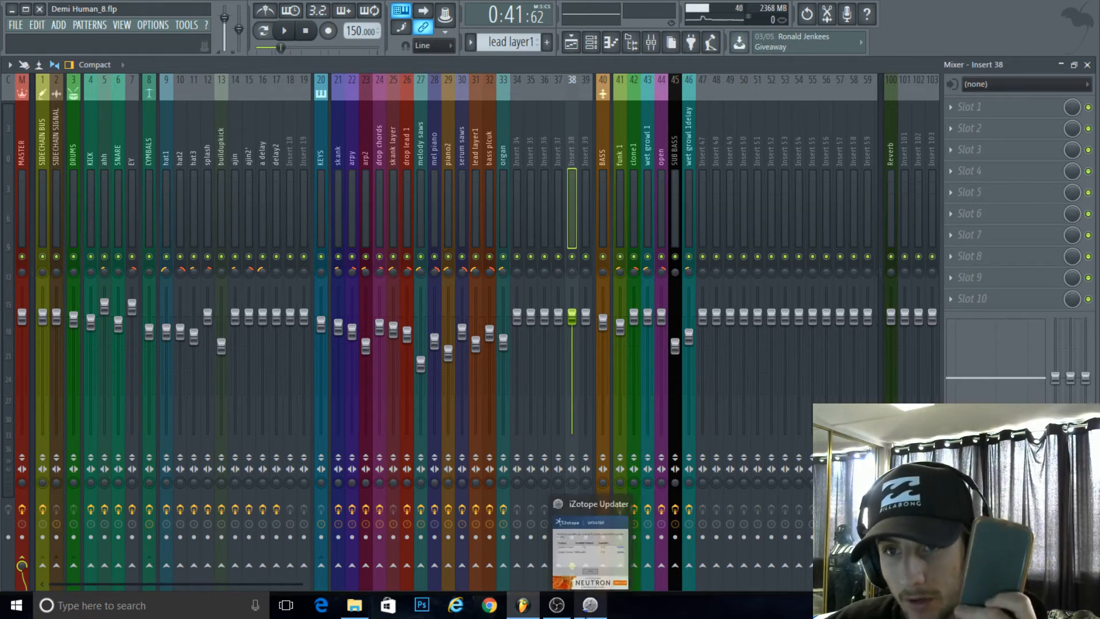
# Return to the Master mixer track with Ozone 7 in slot 2 and scroll back across the inserts
pyautogui.click(554, 605)
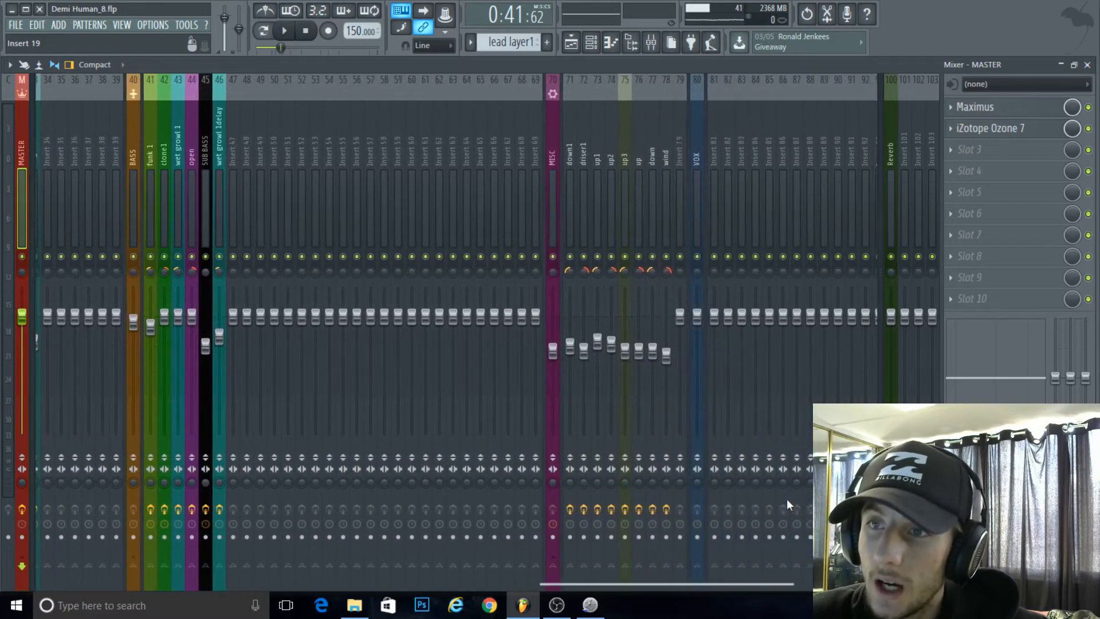
pyautogui.hscroll(-3)
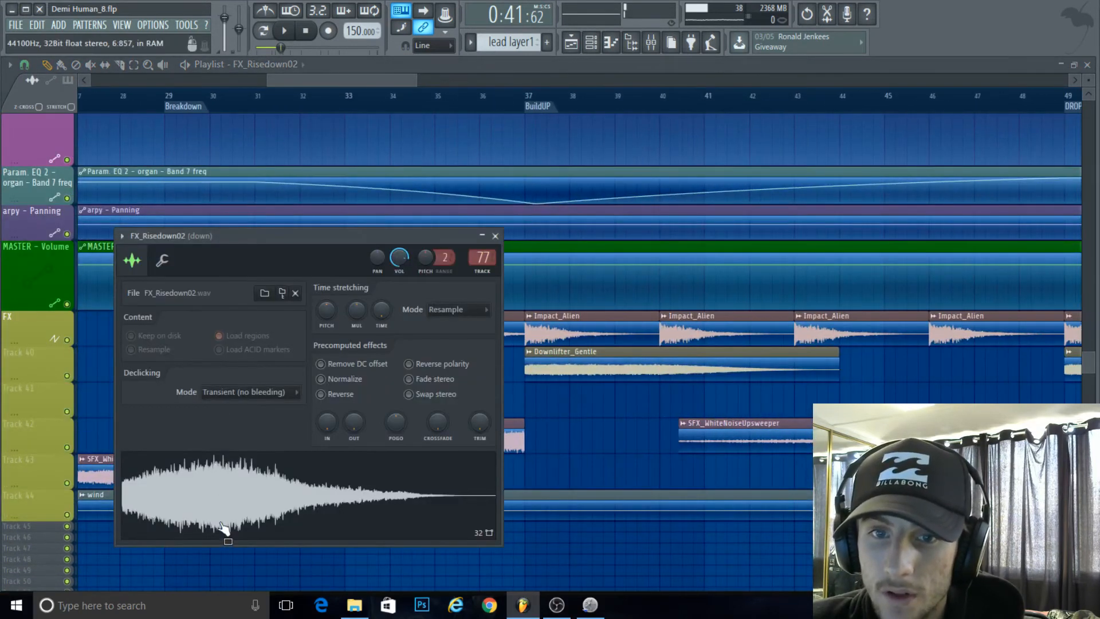
pyautogui.click(495, 235)
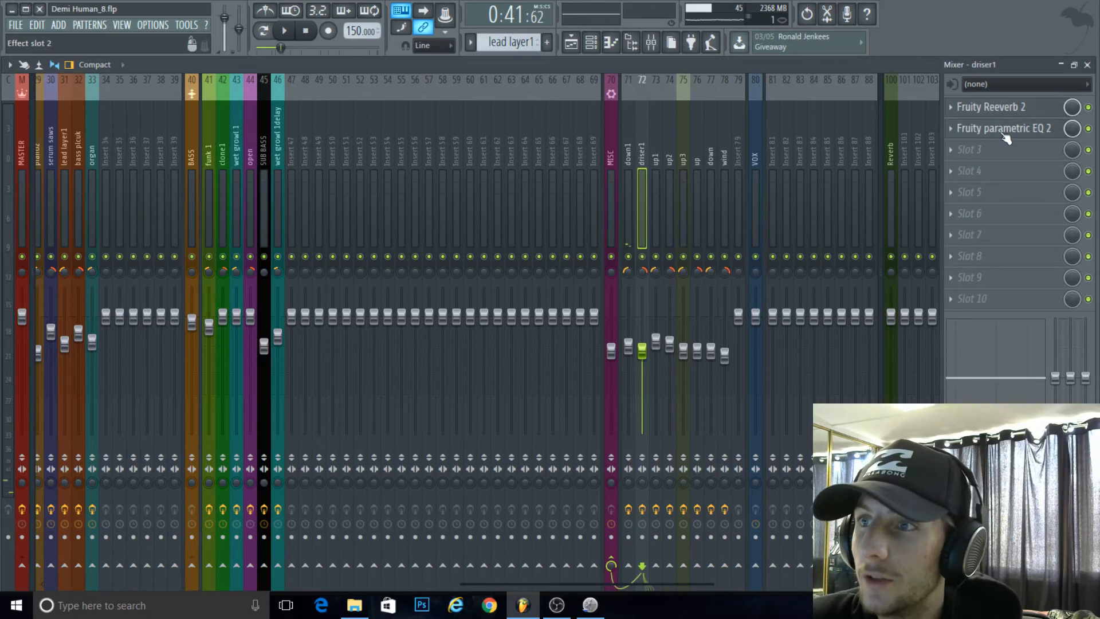
pyautogui.click(1003, 127)
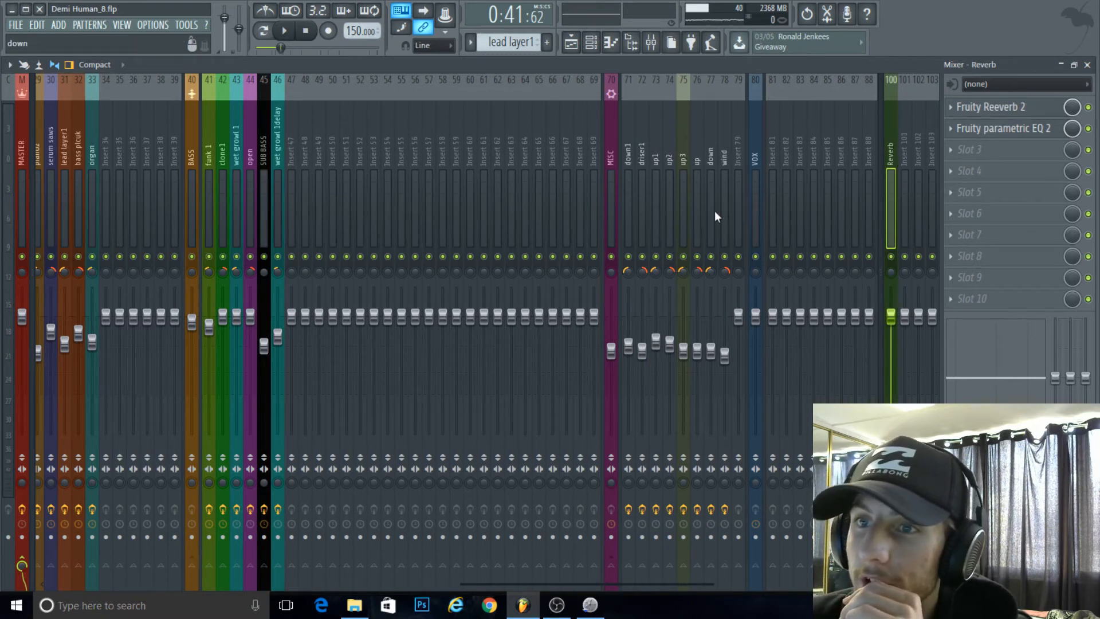
# Close the mixer and zoom the playlist into the DROP1A section while it plays
pyautogui.click(627, 175)
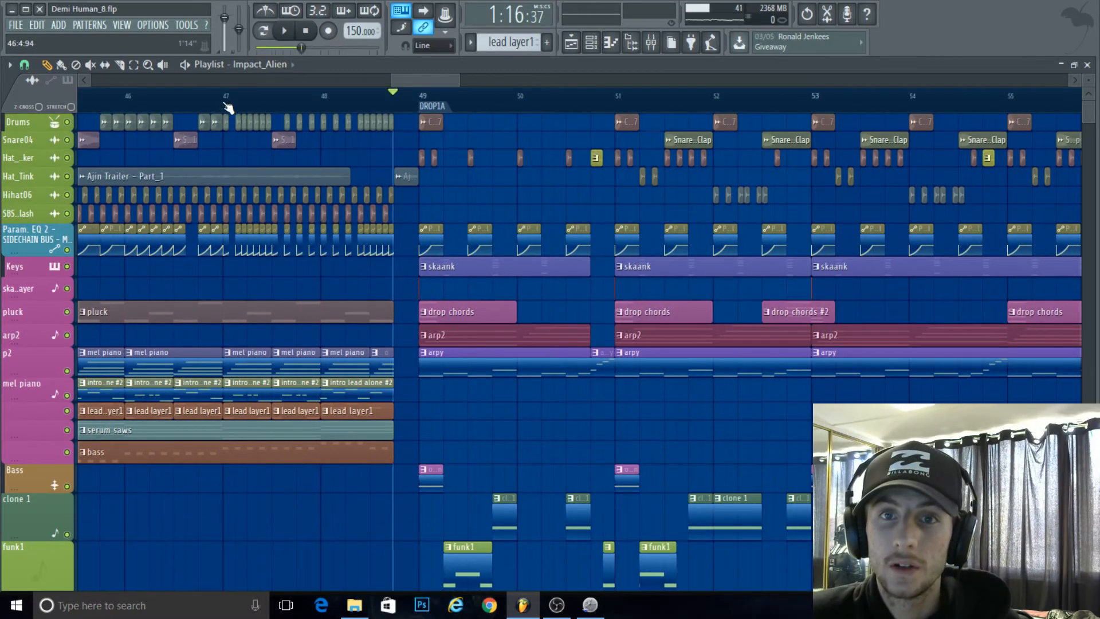
pyautogui.click(284, 31)
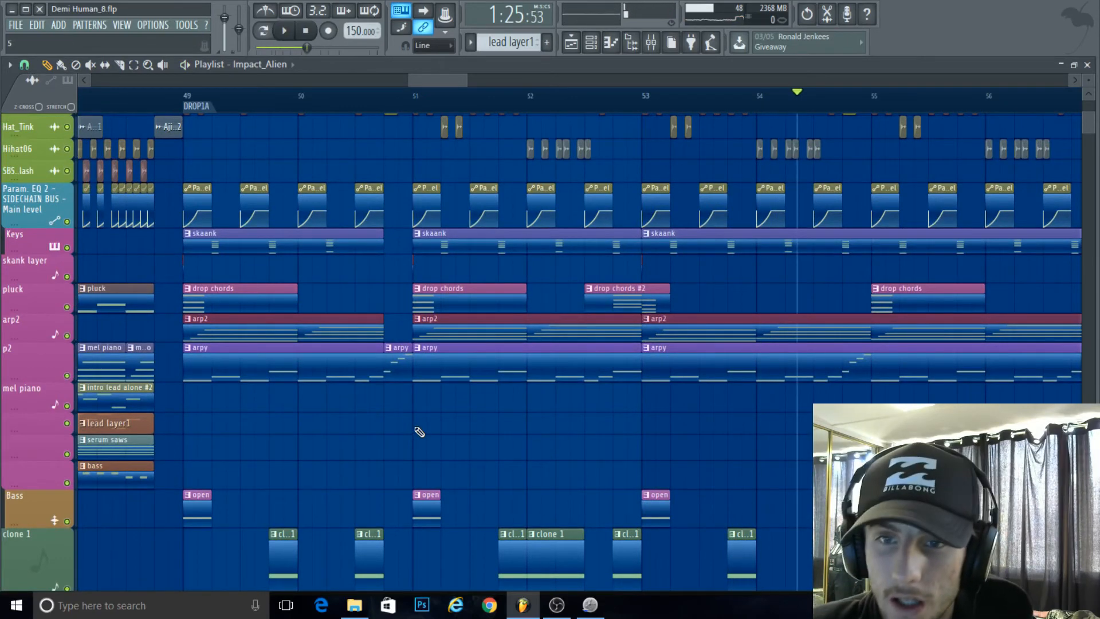
pyautogui.scroll(-3)
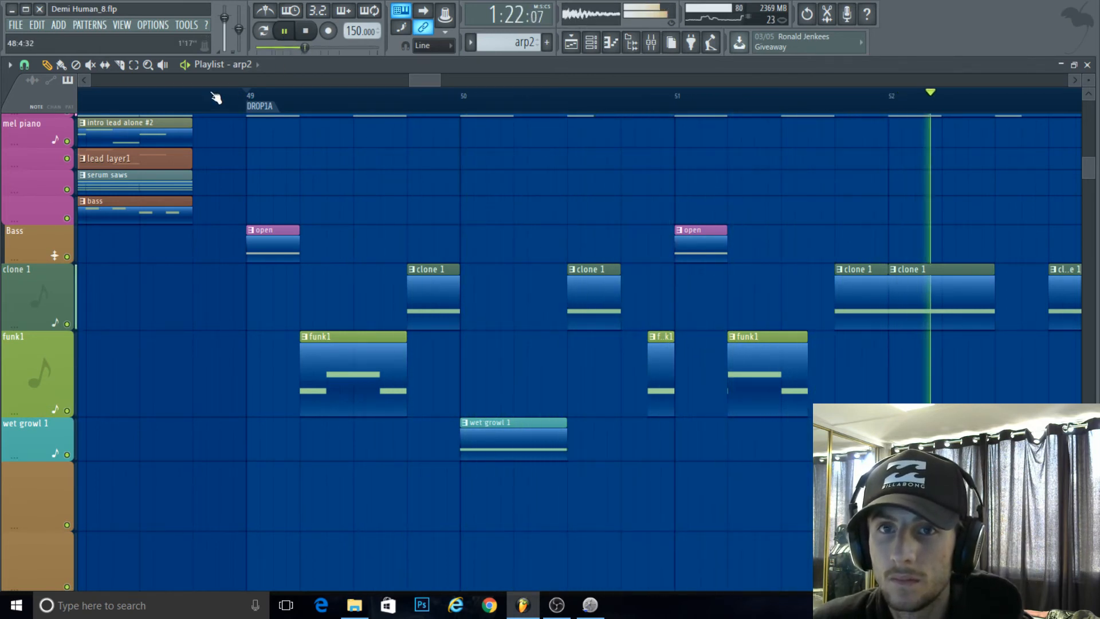
pyautogui.click(630, 42)
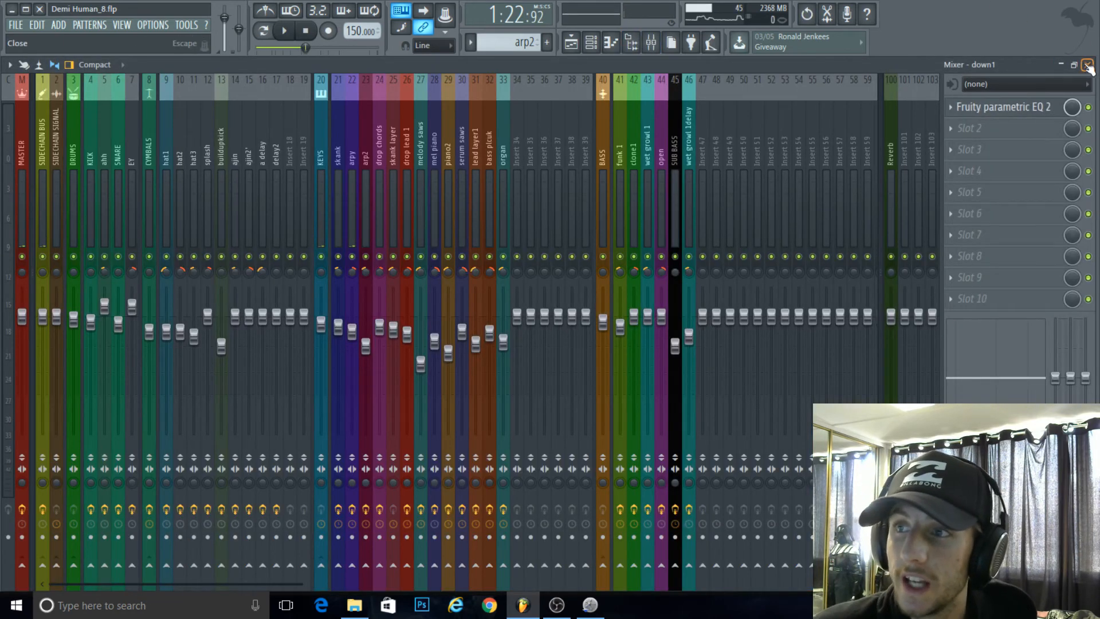
pyautogui.click(1086, 64)
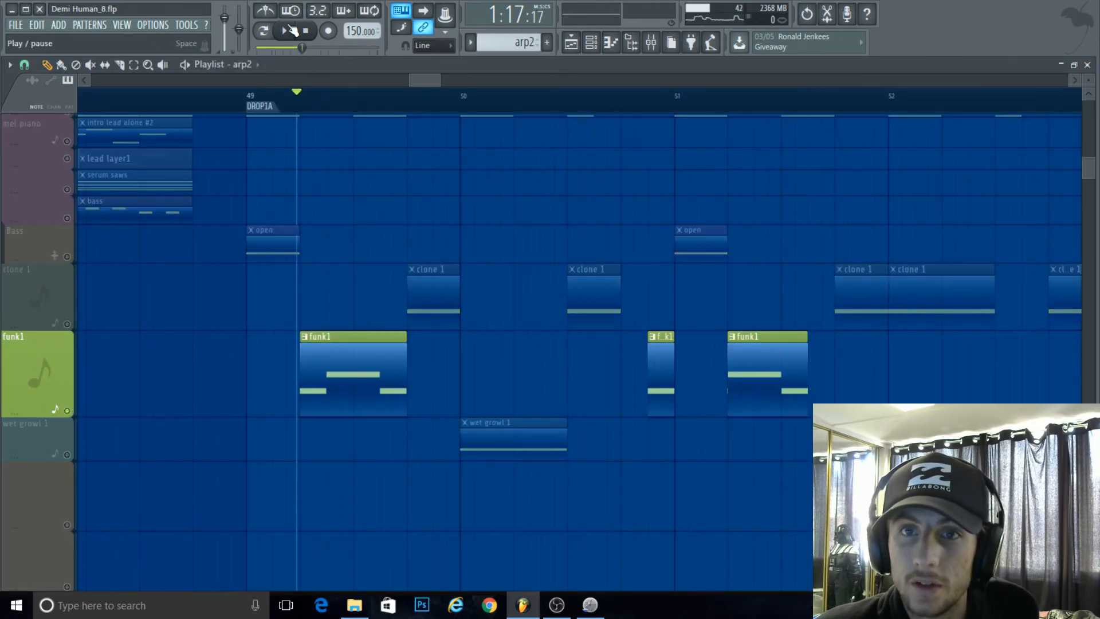
pyautogui.click(284, 31)
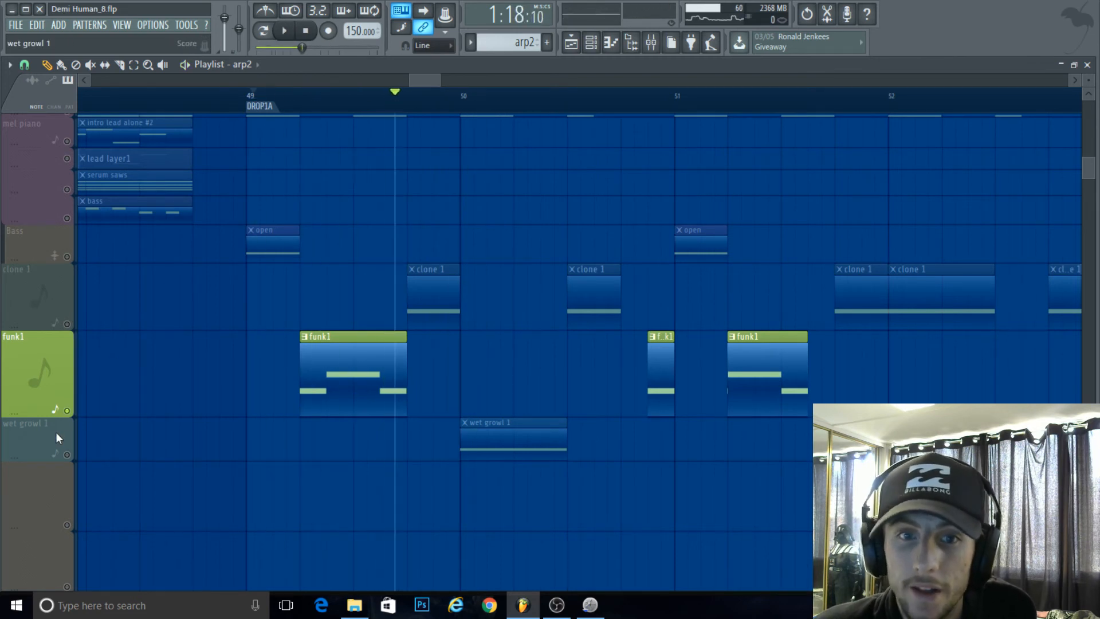
pyautogui.click(283, 31)
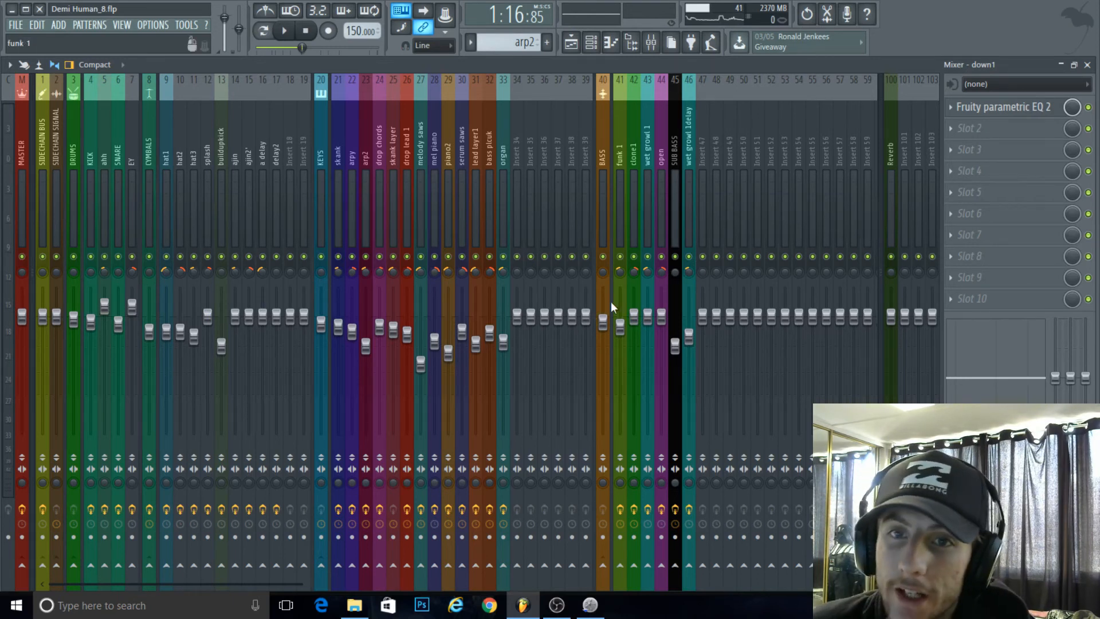
pyautogui.click(283, 30)
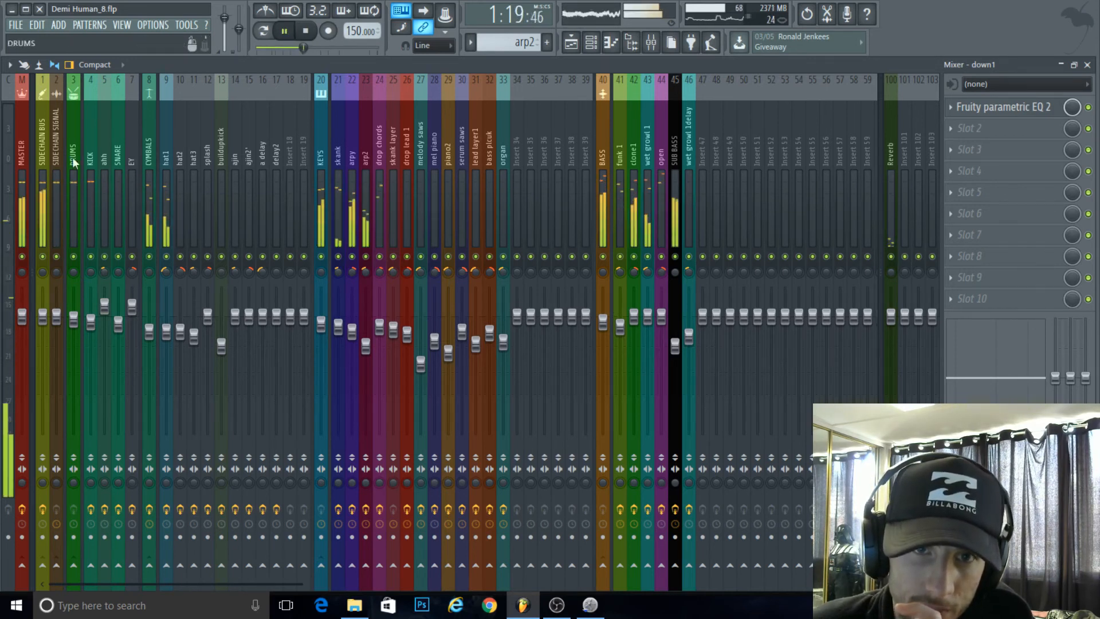
pyautogui.click(285, 31)
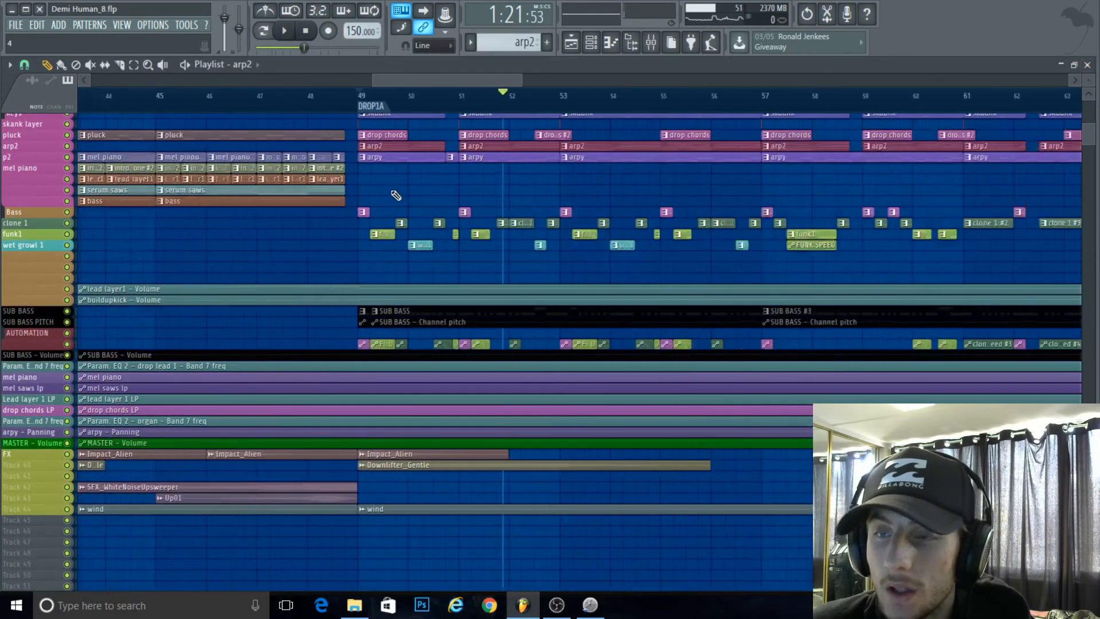
pyautogui.scroll(-3)
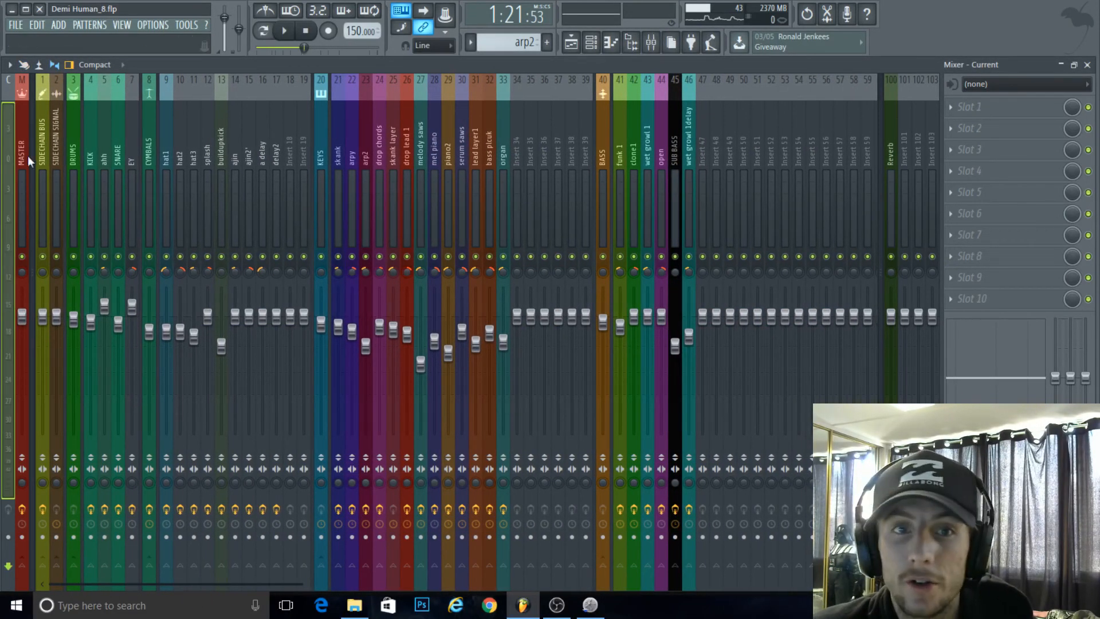
pyautogui.click(21, 140)
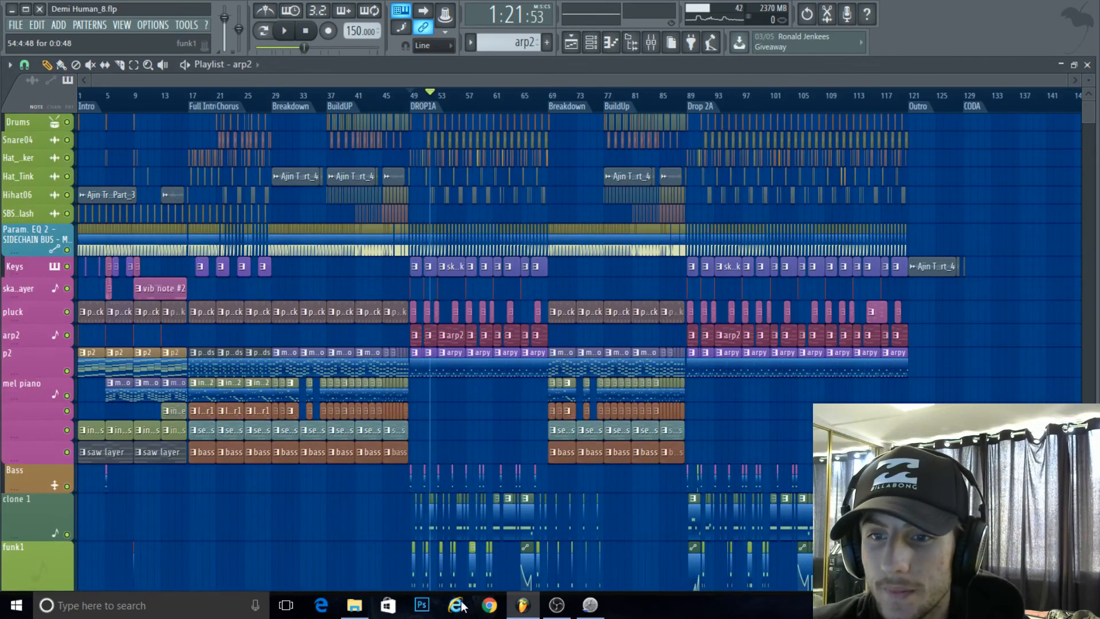
# Search Google Images for 'mono reference speaker' and enlarge the Avantone speaker picture
pyautogui.click(489, 605)
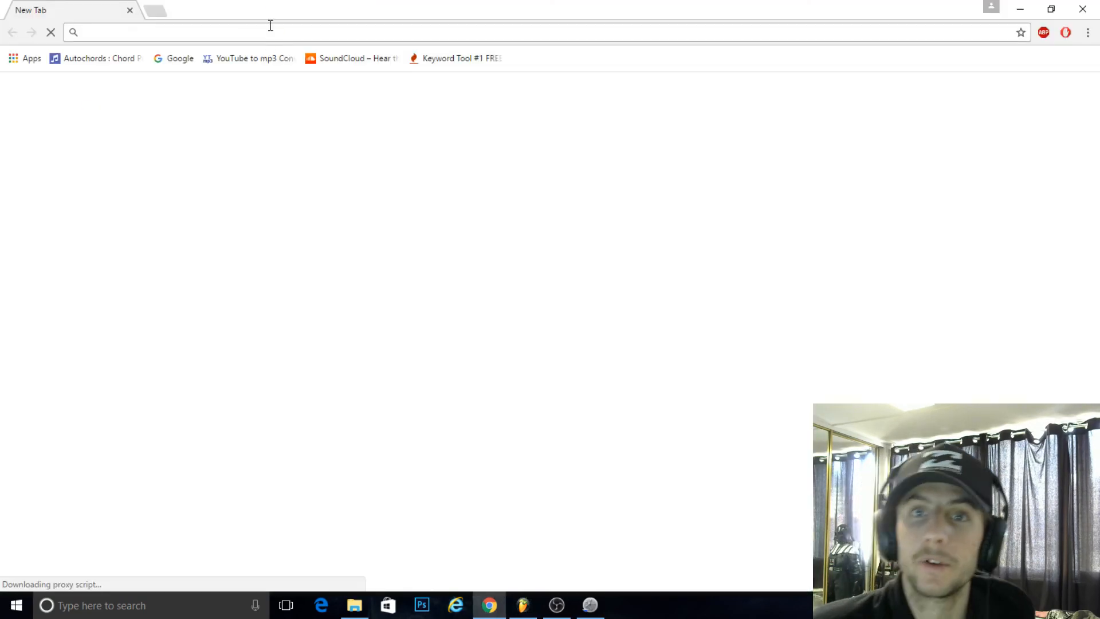
pyautogui.write('go')
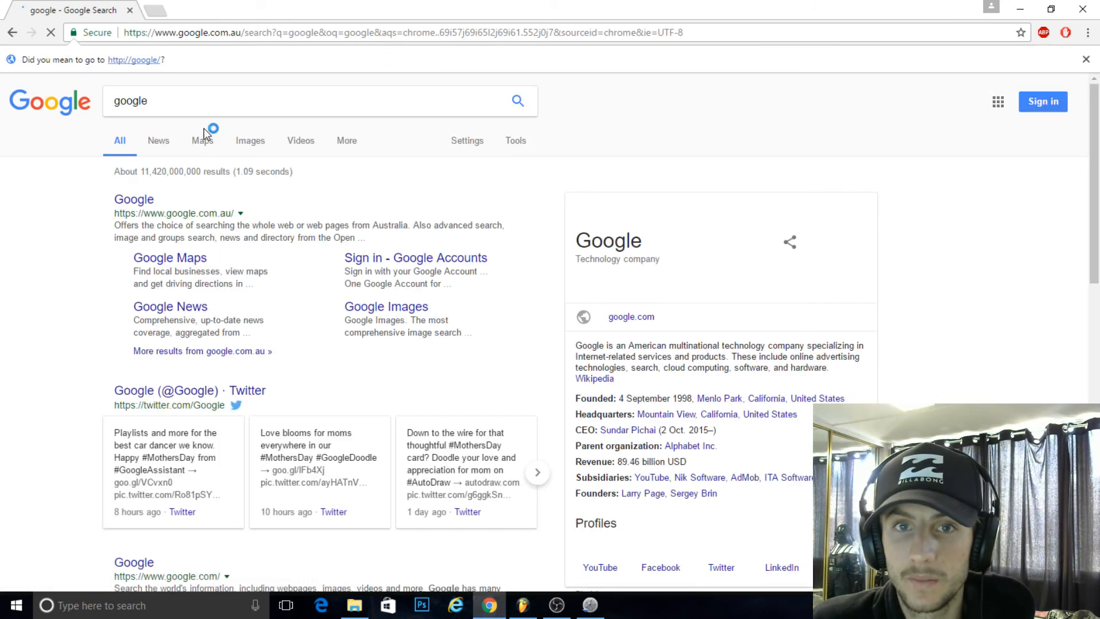
pyautogui.write('mono refrenece speaker')
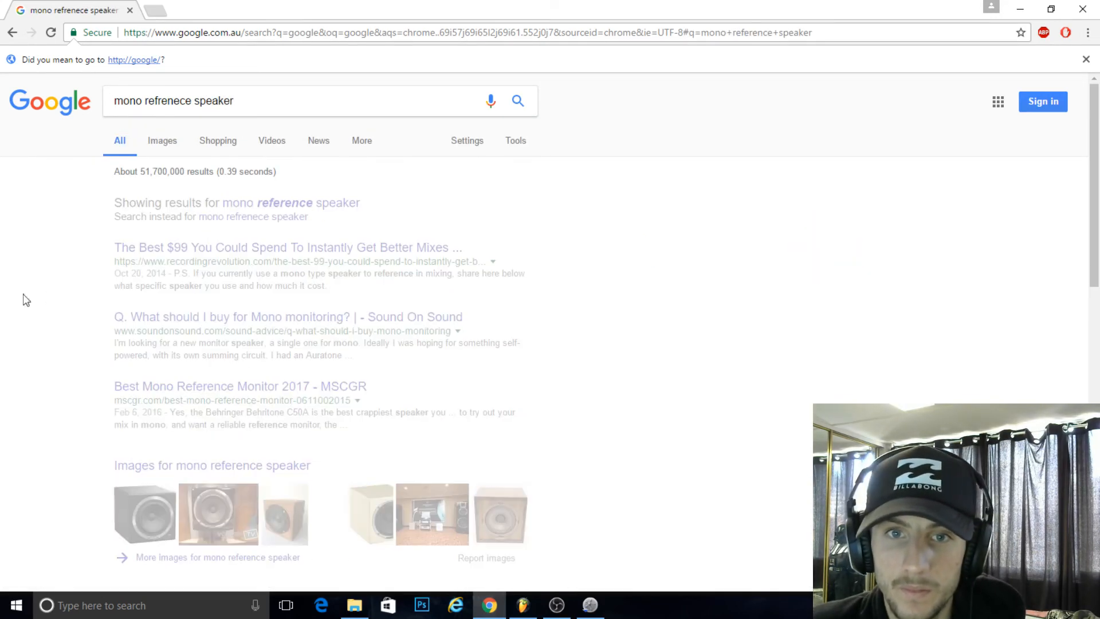
pyautogui.click(161, 140)
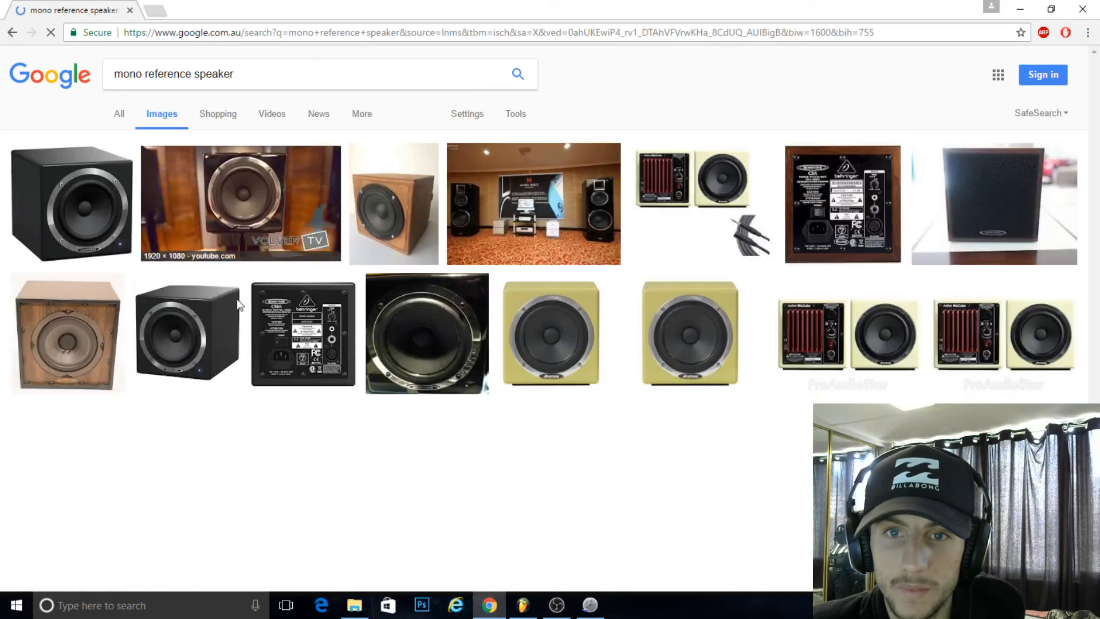
pyautogui.click(240, 202)
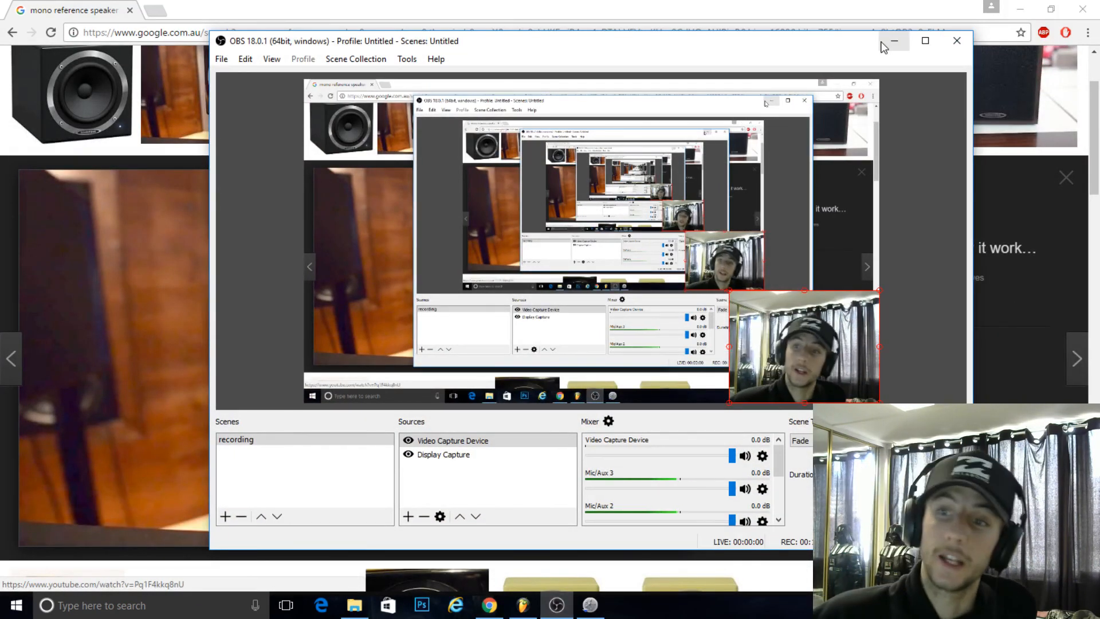
pyautogui.moveTo(894, 41)
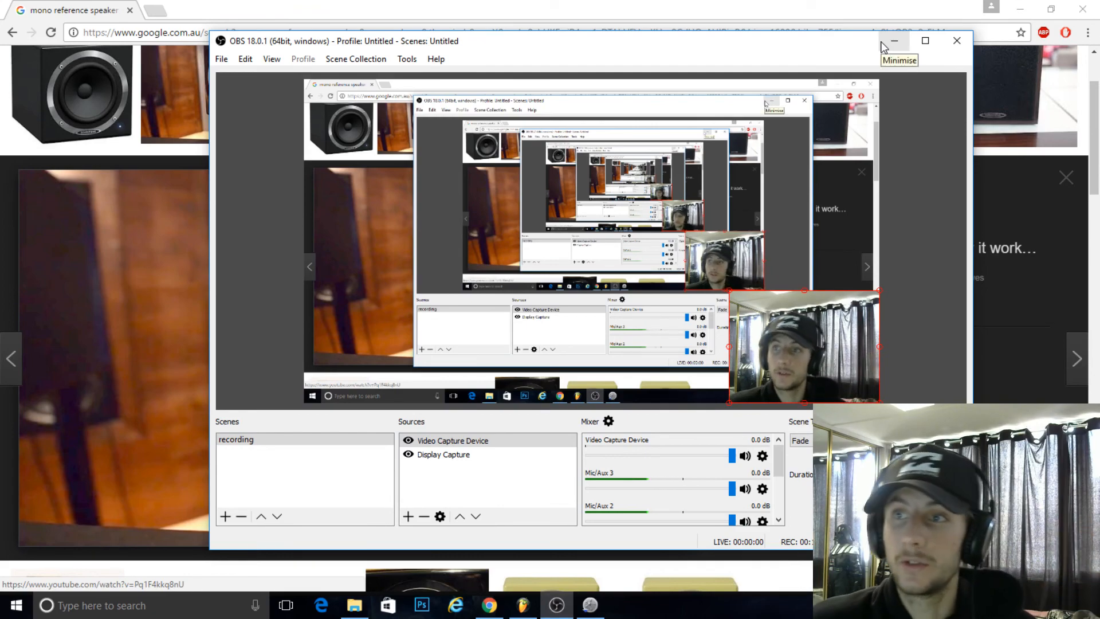
pyautogui.click(894, 42)
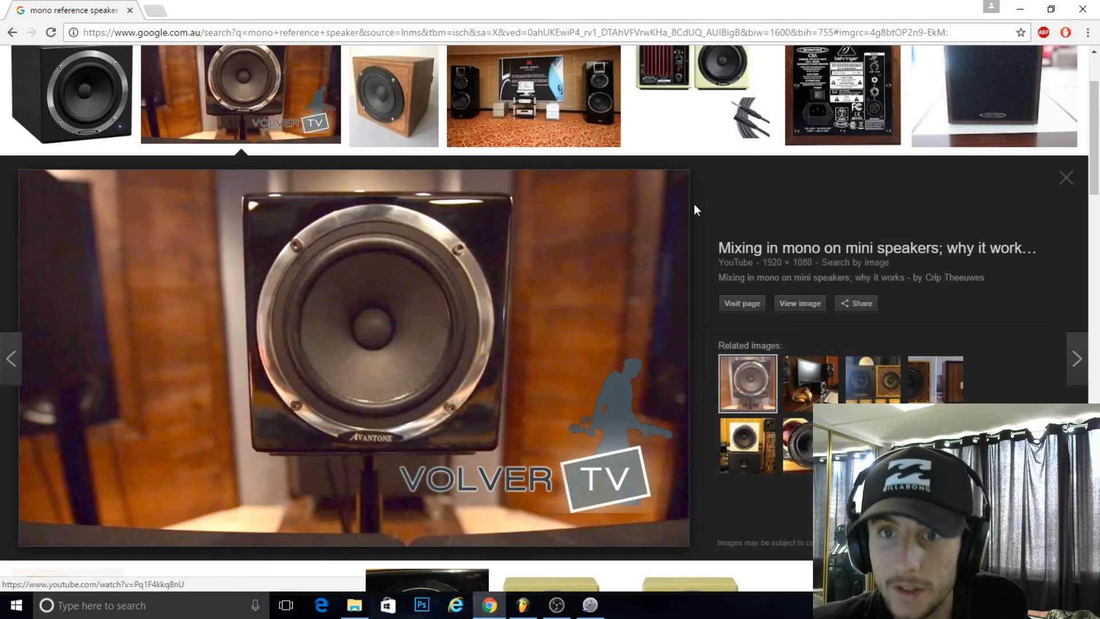
# Close the enlarged speaker image preview and bring the OBS window back over the results grid
pyautogui.click(556, 605)
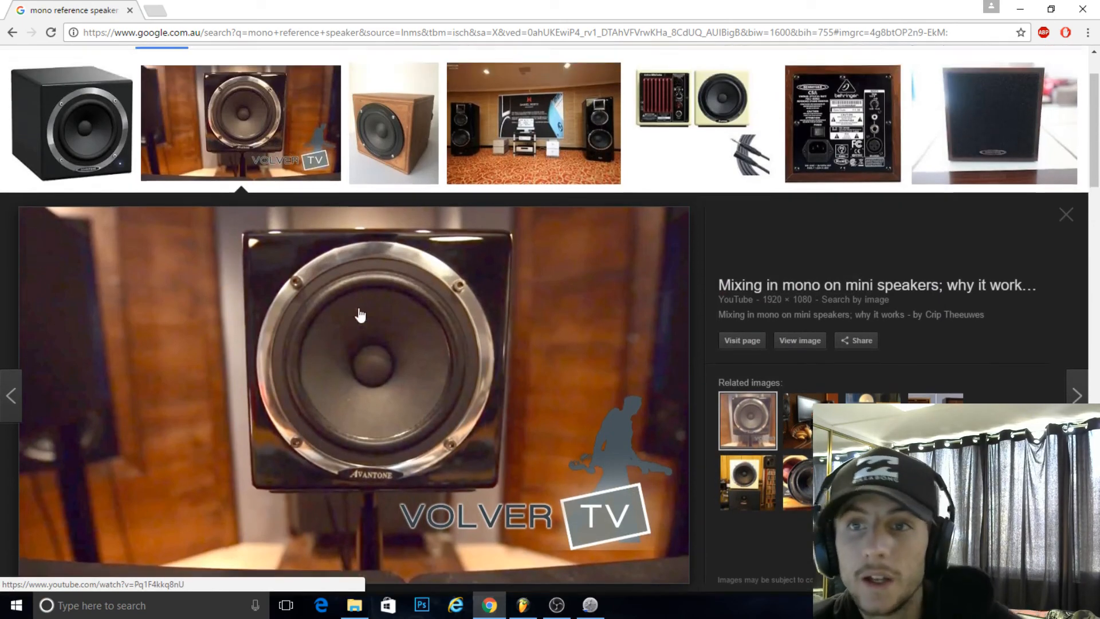
pyautogui.scroll(-3)
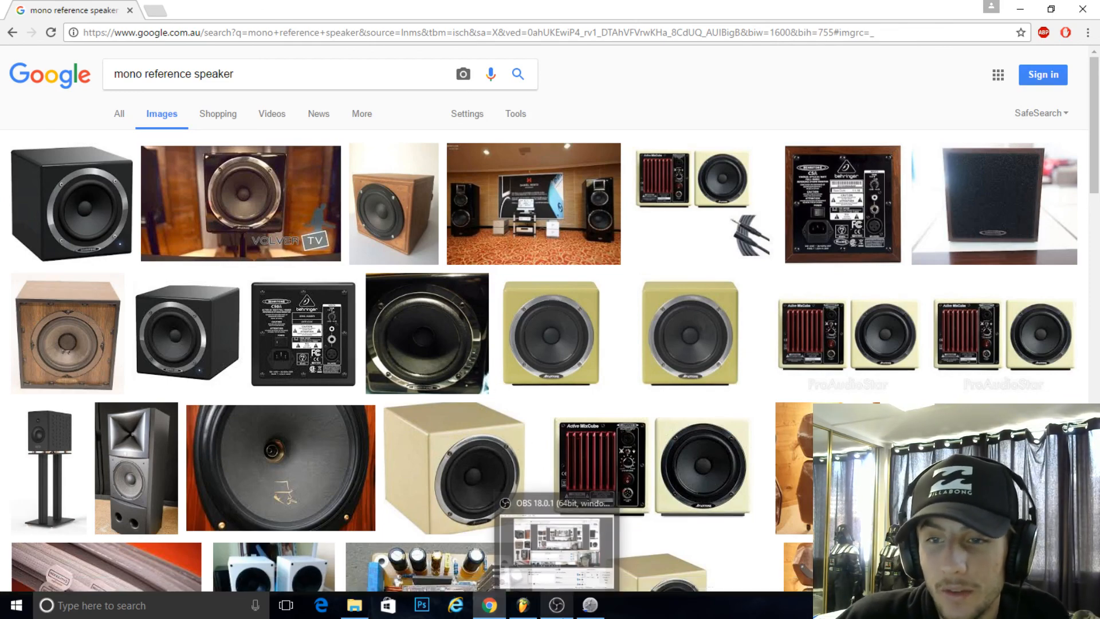
pyautogui.click(556, 605)
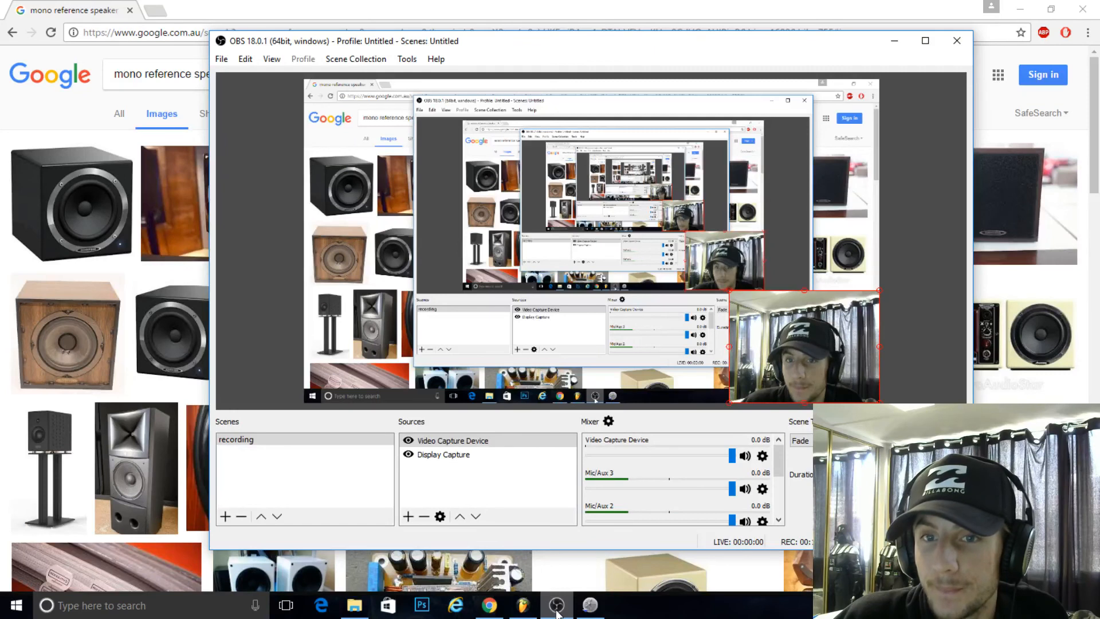